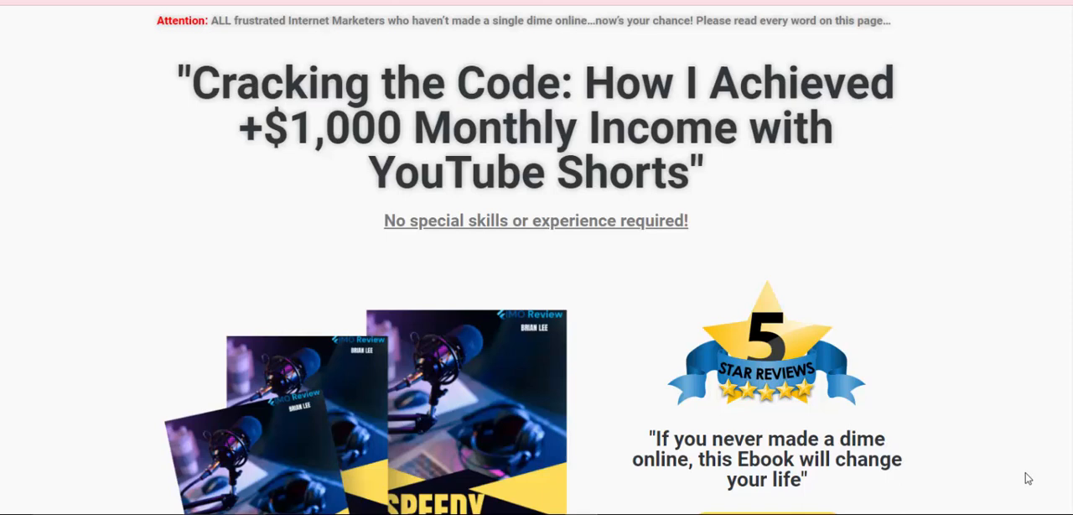
scroll("down", 3)
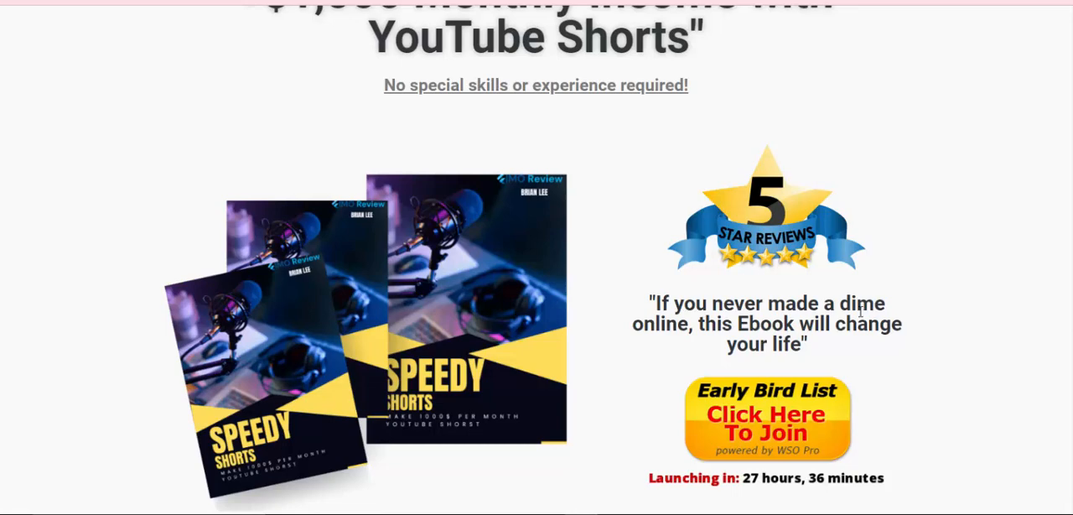
scroll("down", 3)
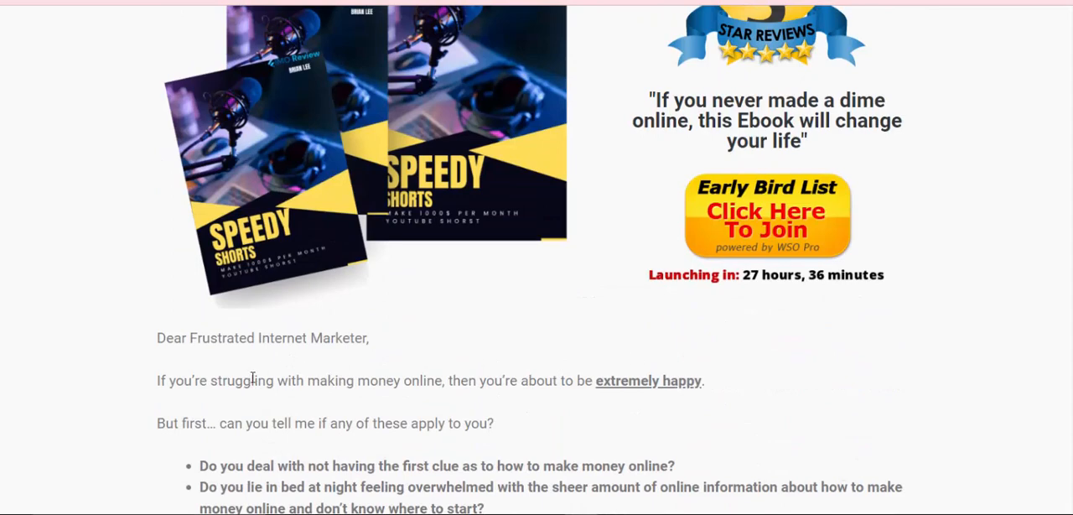
mouse_move(251, 366)
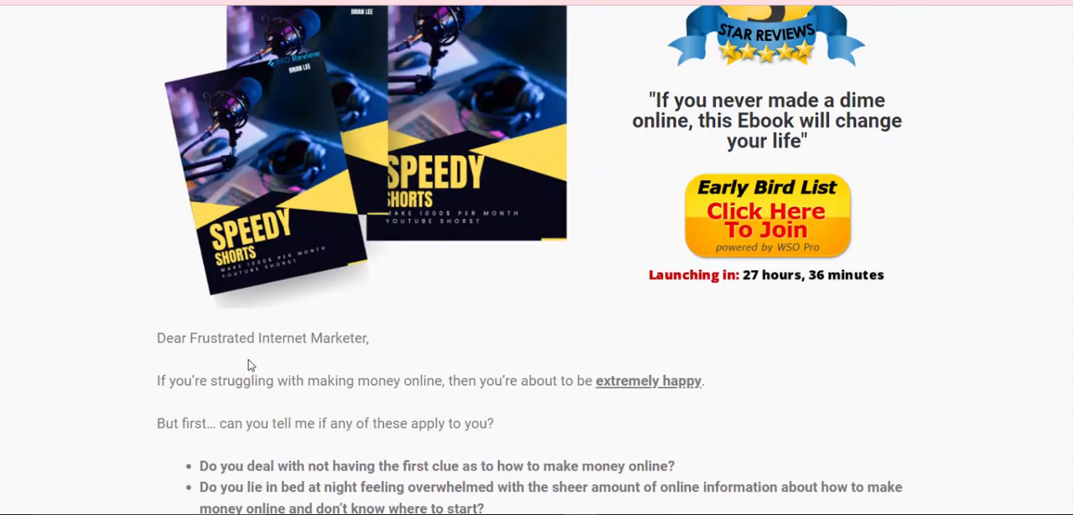
mouse_move(372, 361)
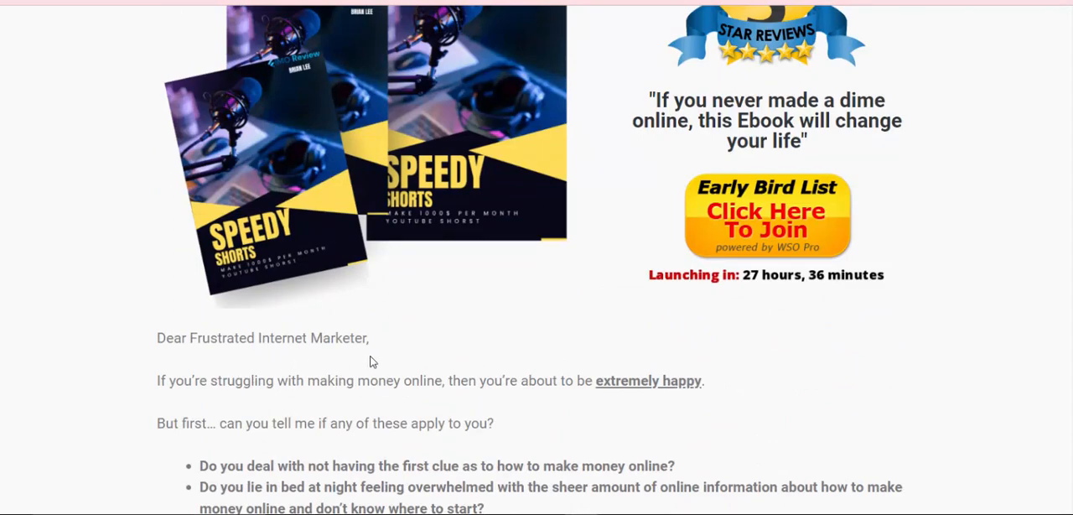
scroll("down", 3)
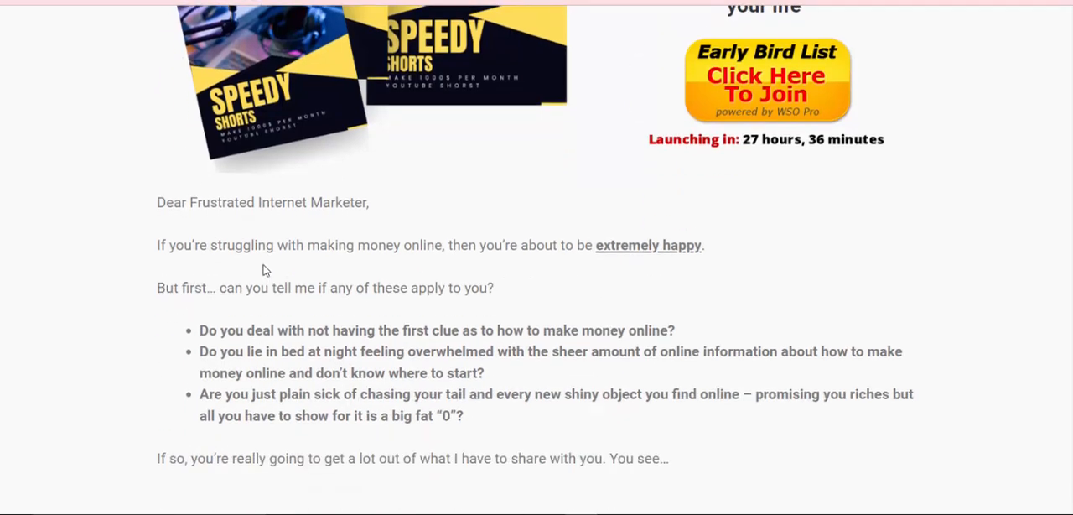
mouse_move(332, 267)
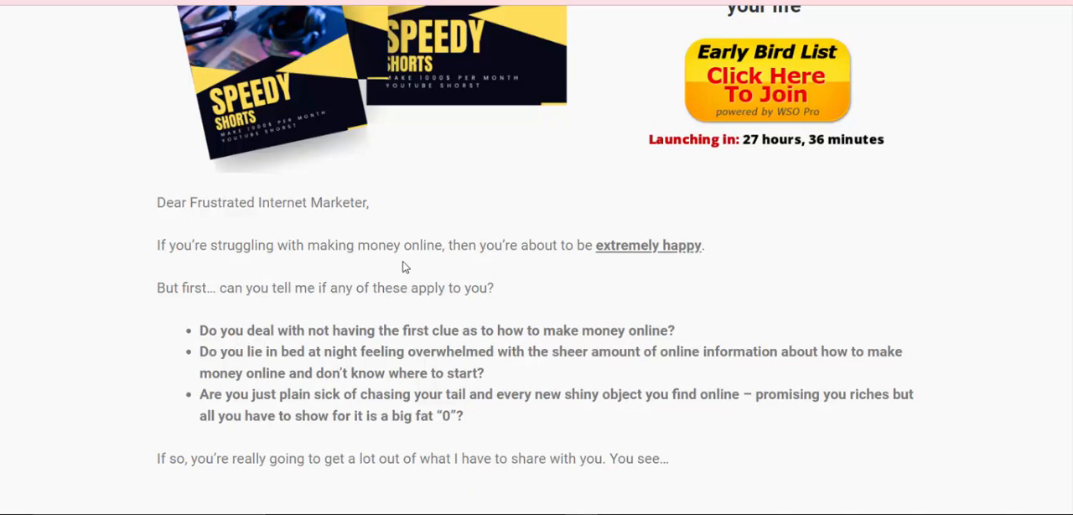
mouse_move(483, 261)
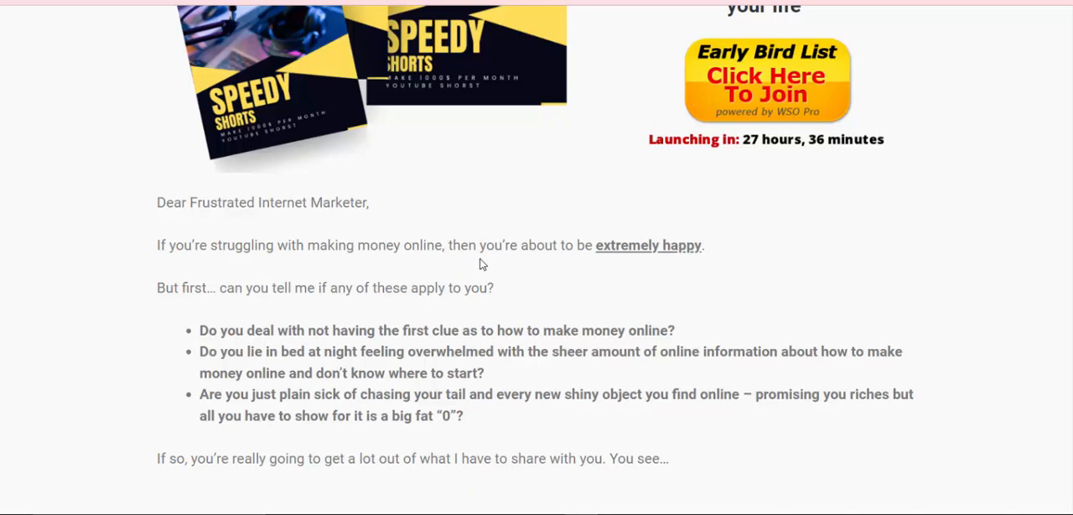
mouse_move(575, 262)
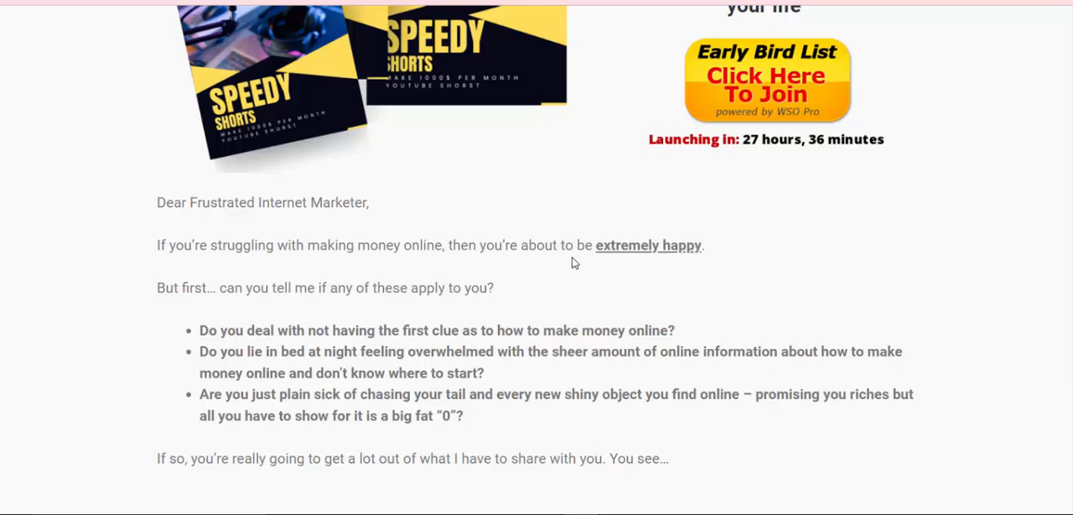
scroll("down", 3)
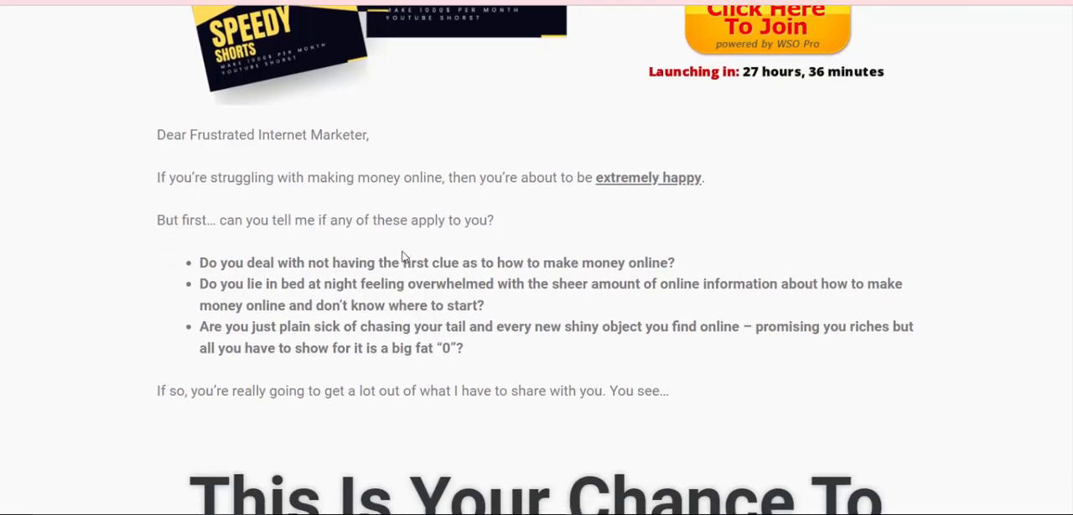
mouse_move(302, 235)
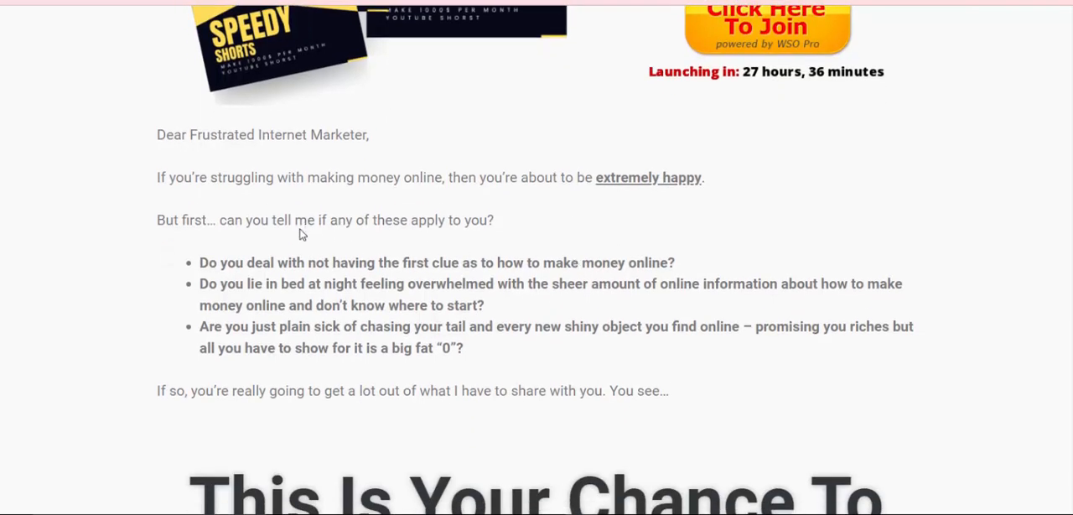
mouse_move(336, 245)
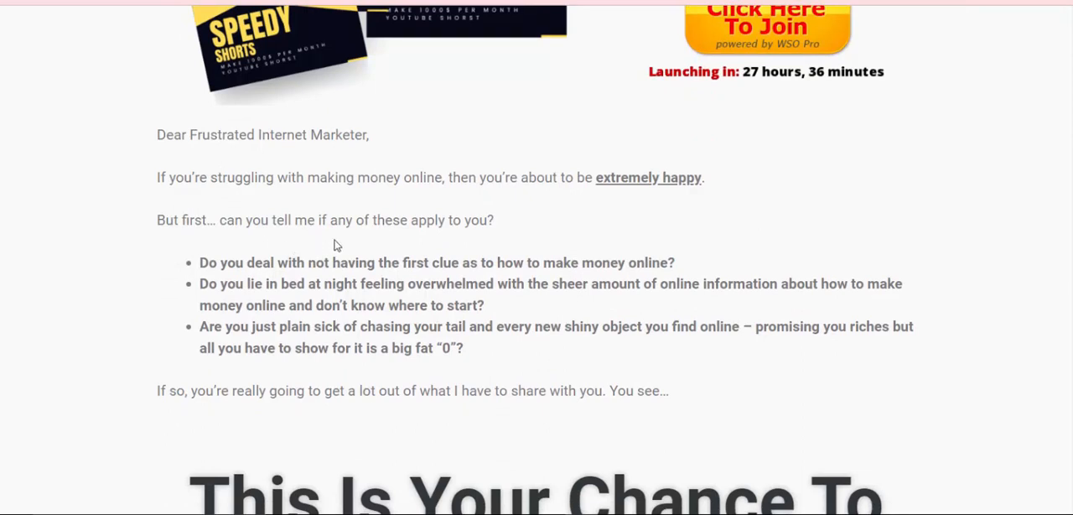
mouse_move(342, 245)
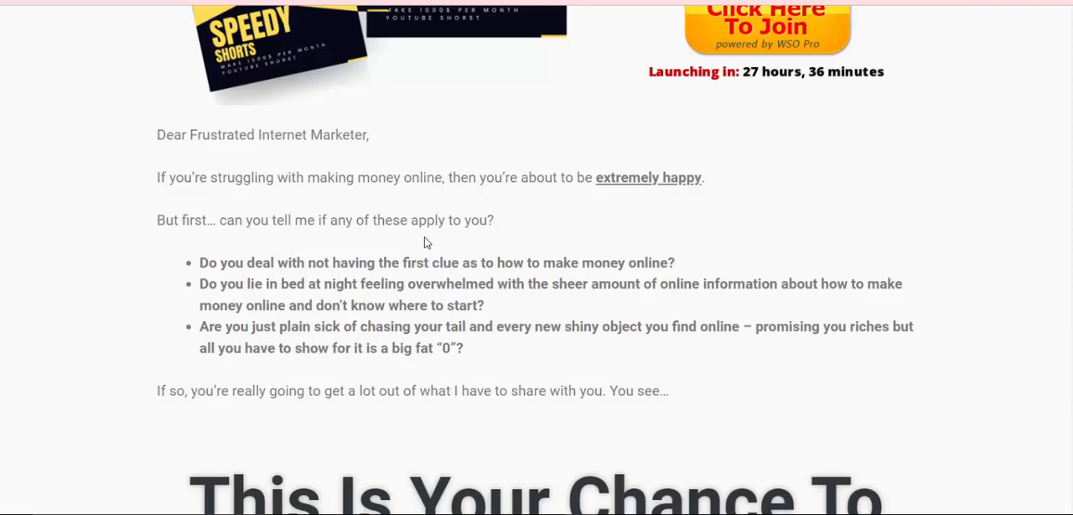
scroll("down", 3)
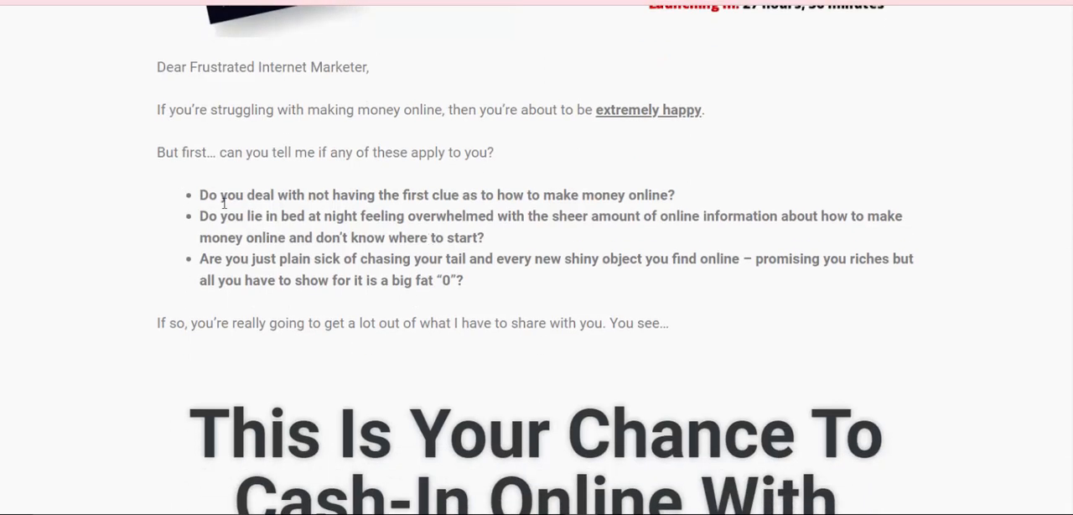
mouse_move(300, 209)
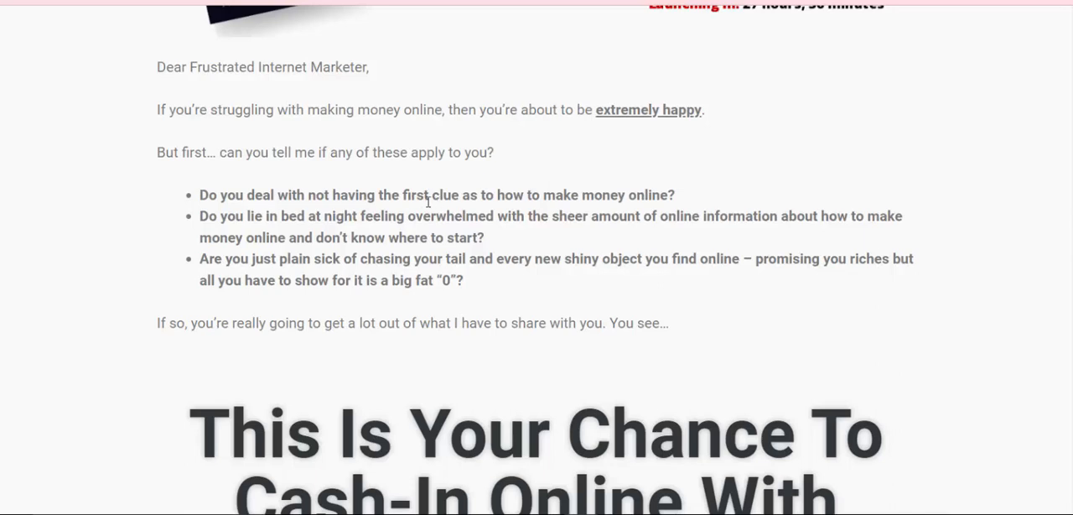
mouse_move(470, 211)
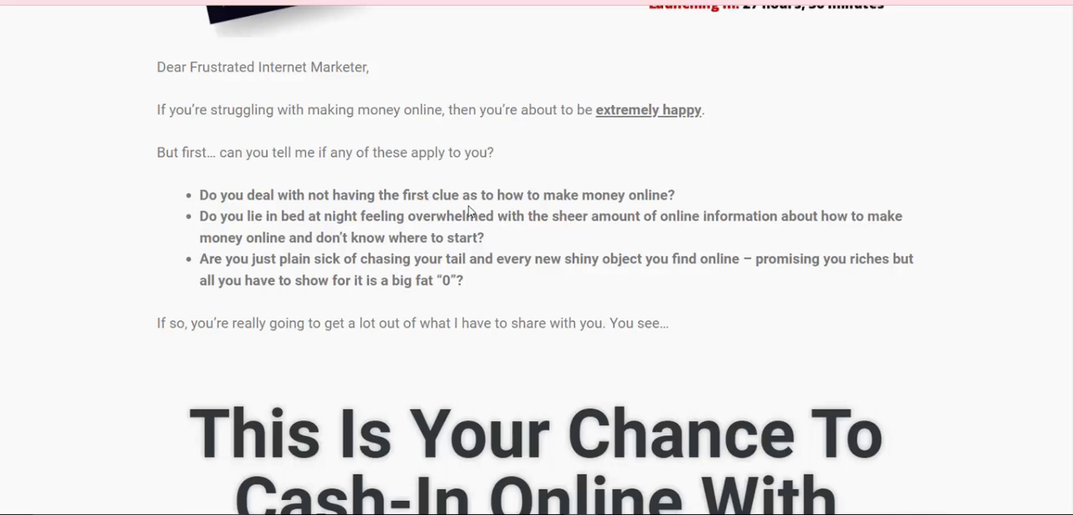
mouse_move(519, 211)
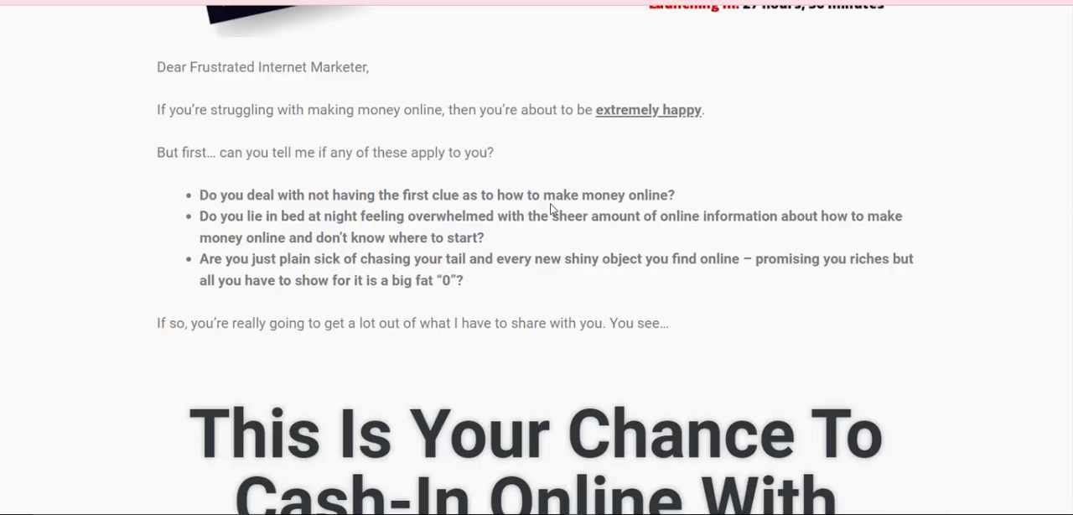
mouse_move(268, 225)
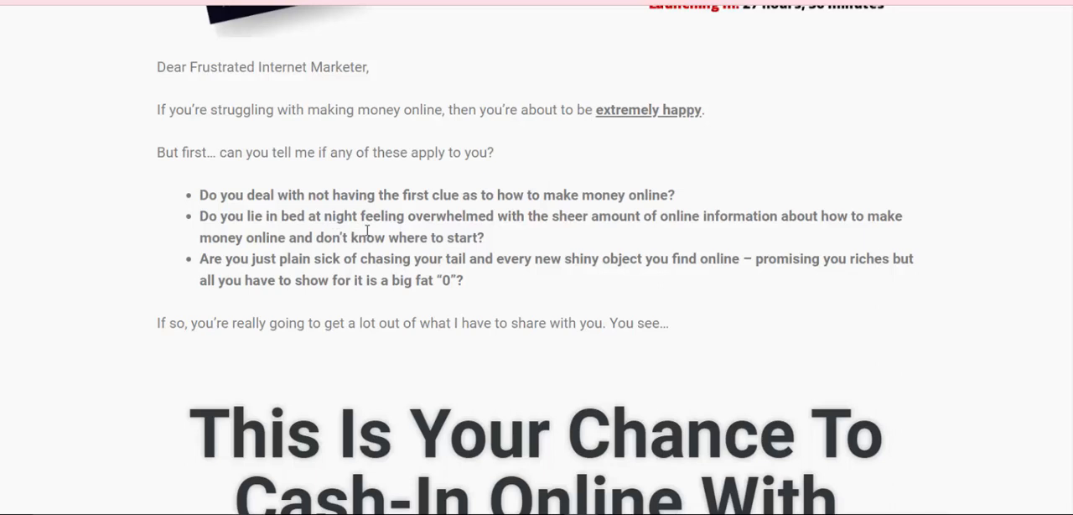
mouse_move(426, 233)
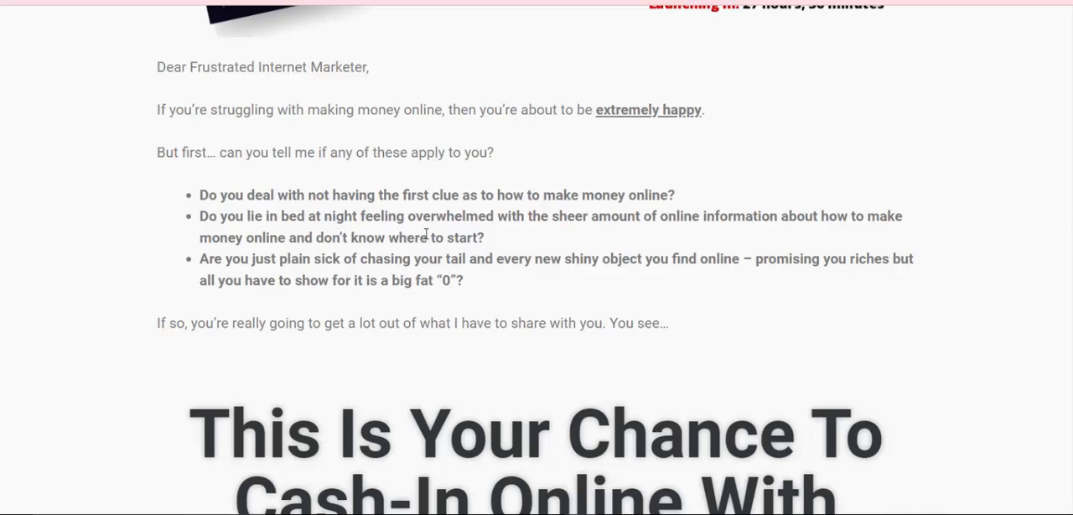
mouse_move(504, 231)
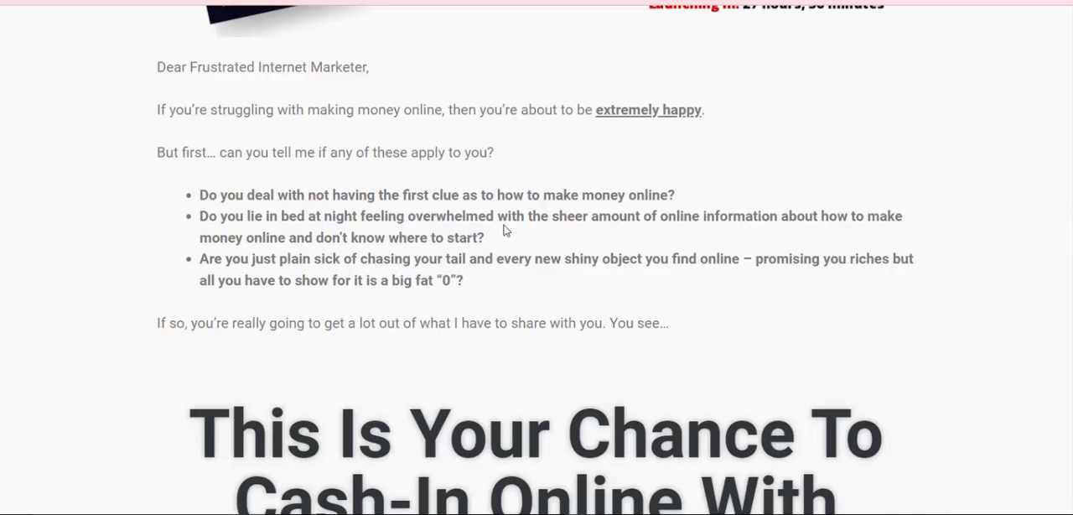
mouse_move(587, 233)
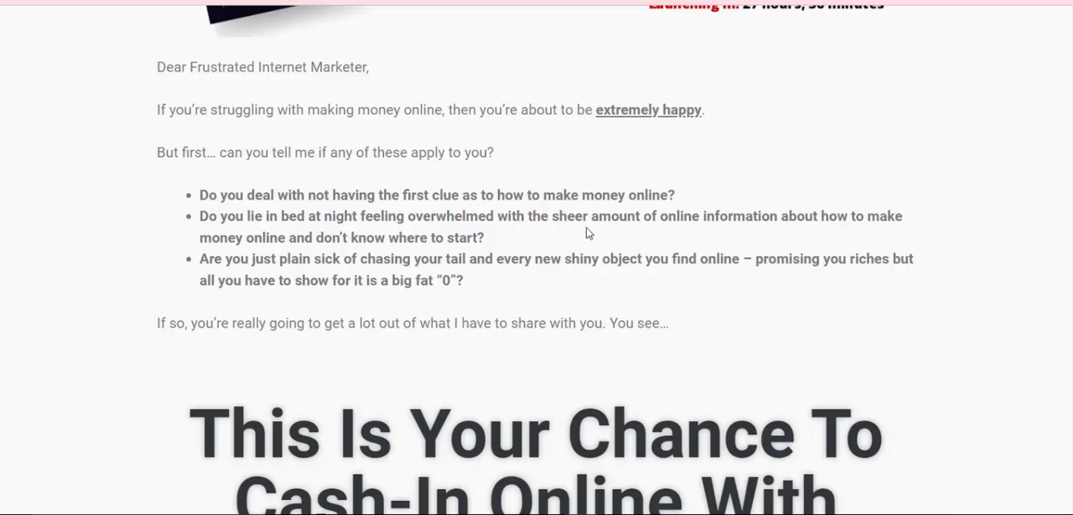
mouse_move(632, 233)
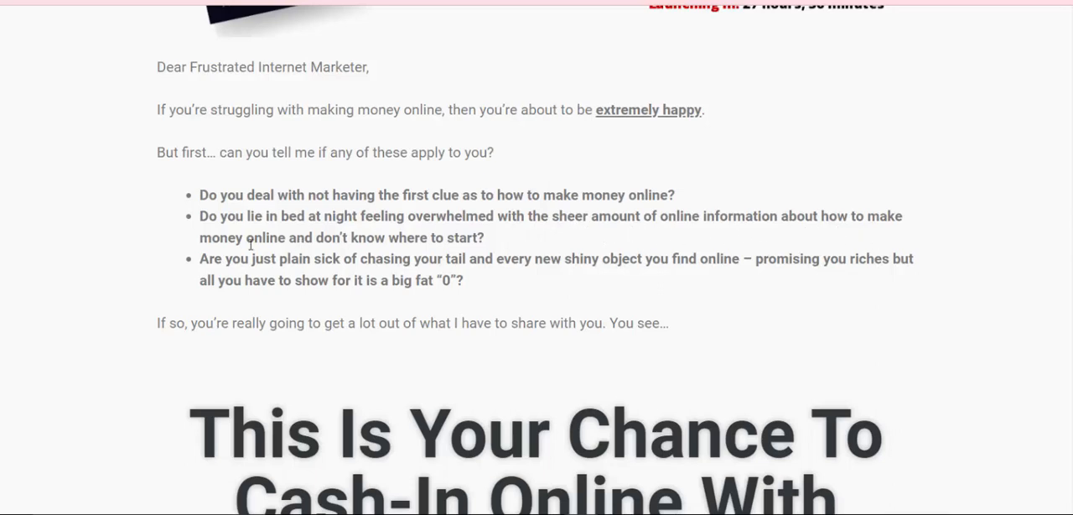
mouse_move(372, 253)
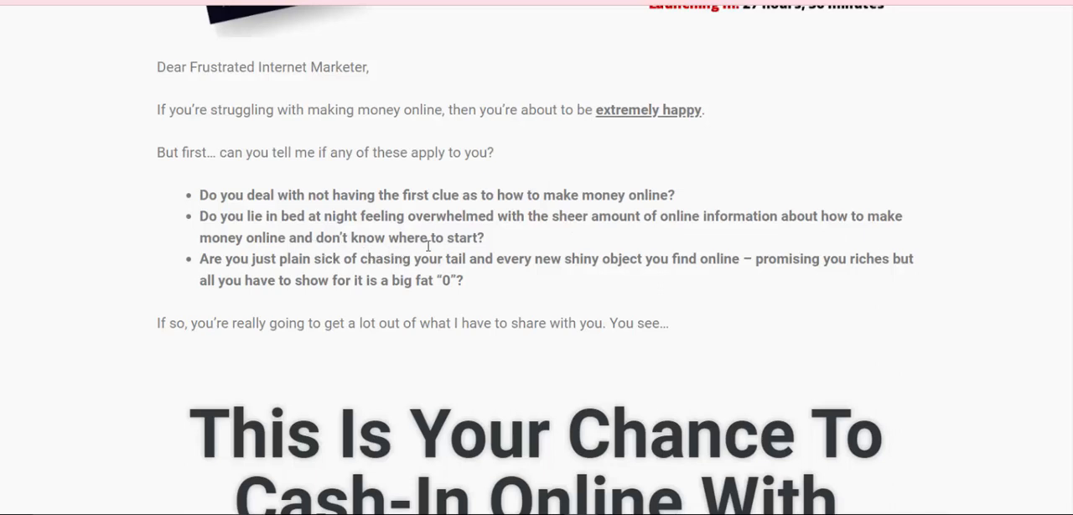
mouse_move(252, 276)
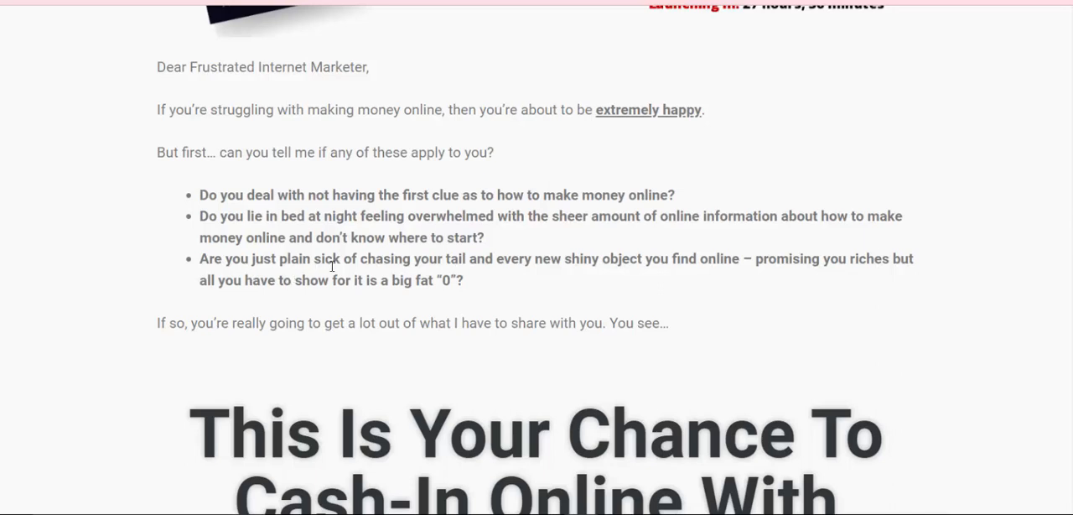
mouse_move(373, 275)
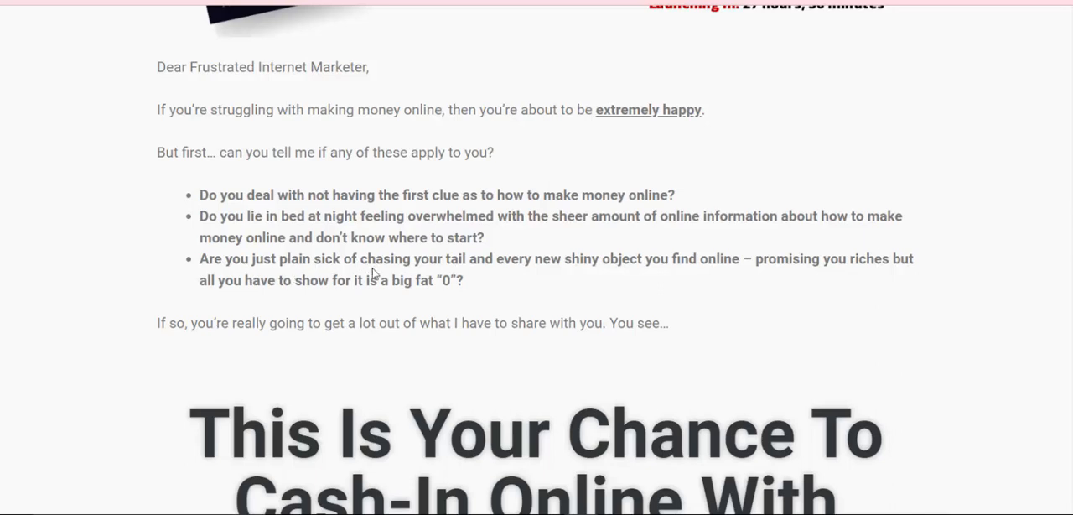
mouse_move(485, 272)
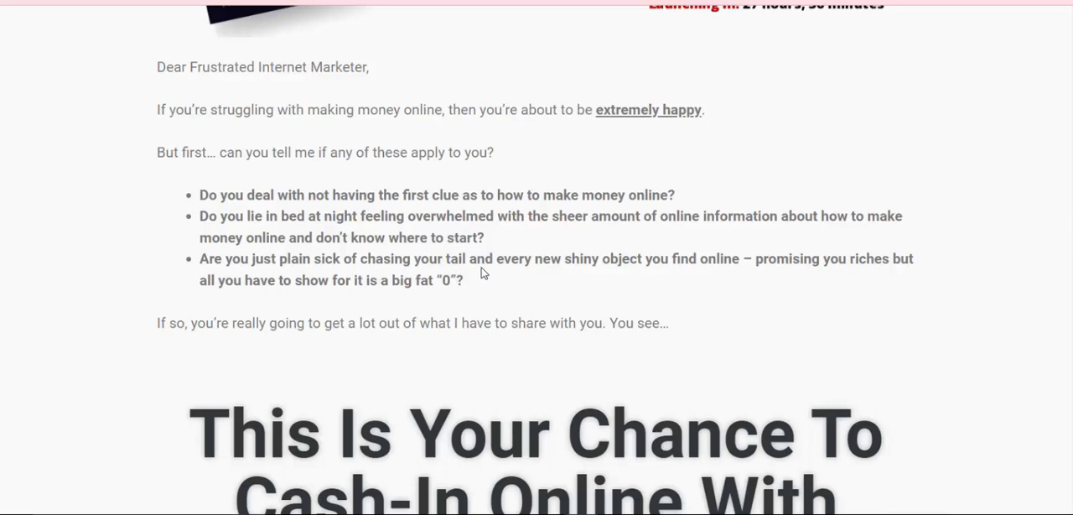
mouse_move(587, 271)
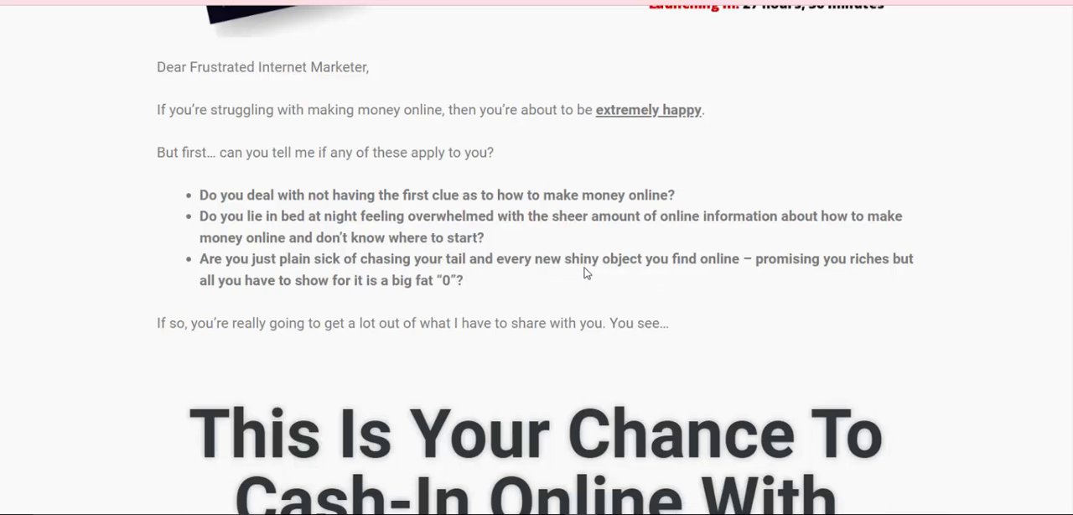
mouse_move(654, 279)
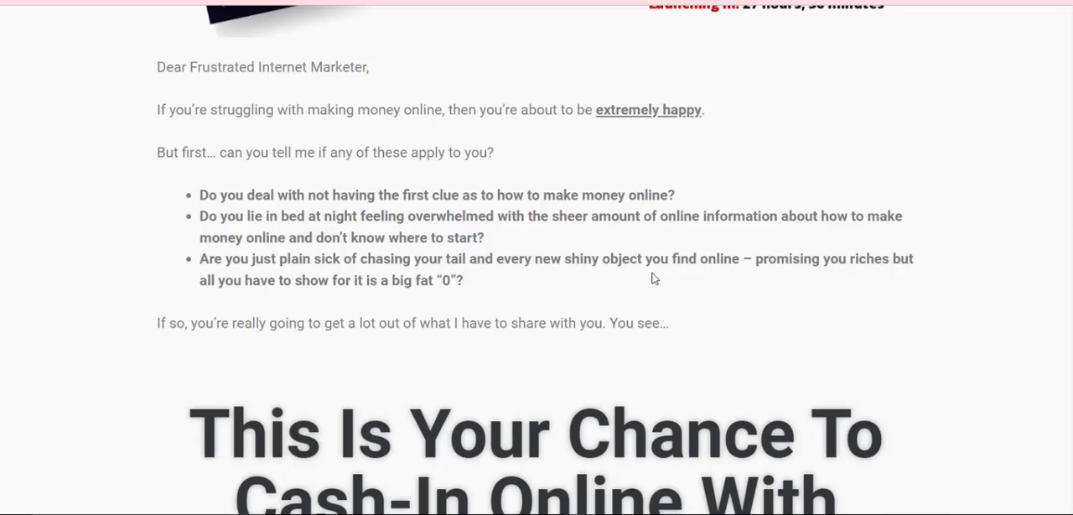
mouse_move(735, 275)
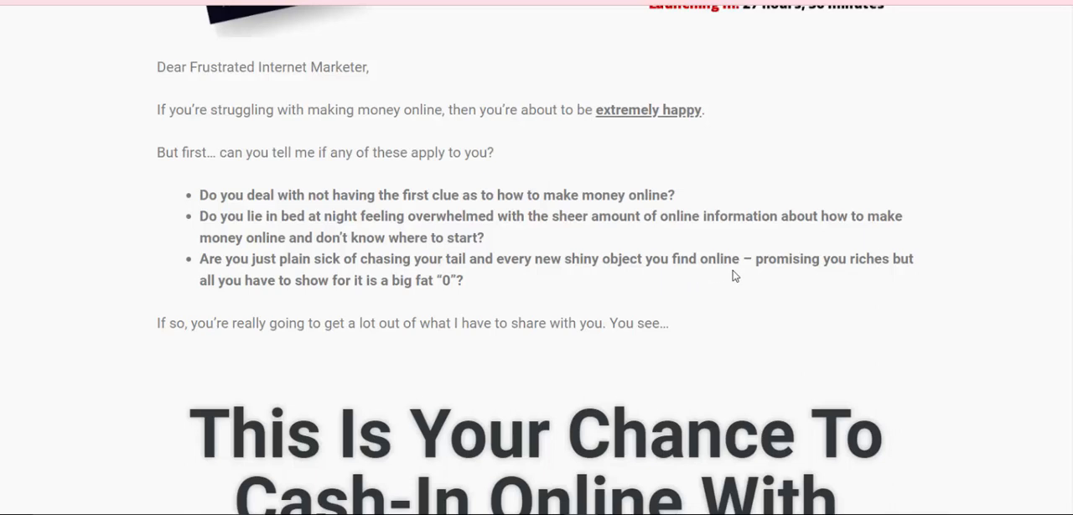
mouse_move(821, 278)
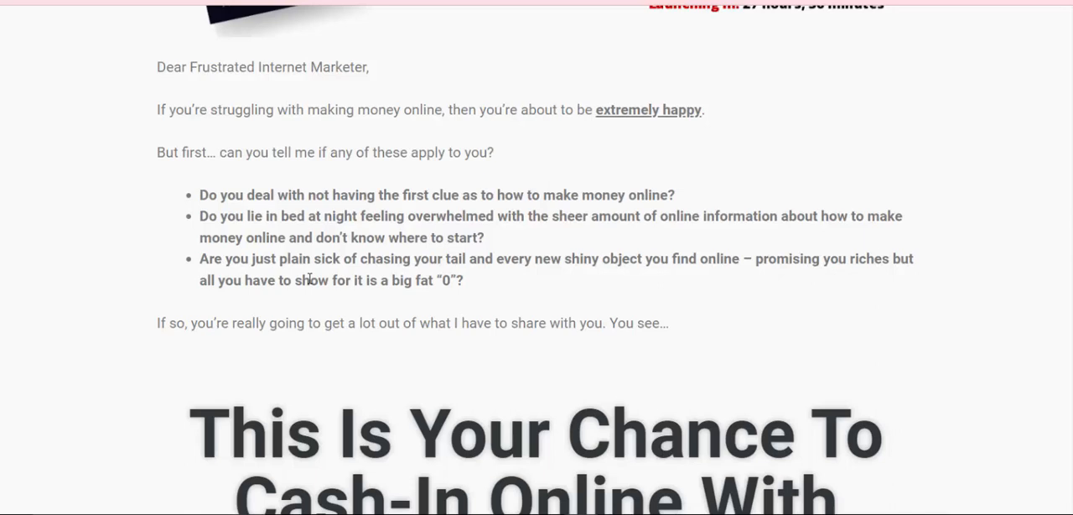
mouse_move(315, 293)
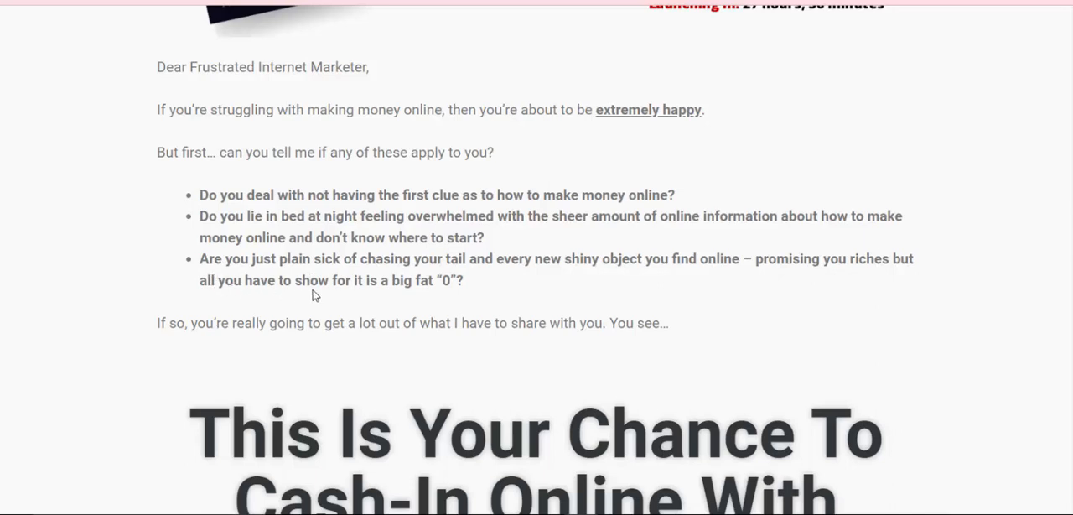
mouse_move(396, 300)
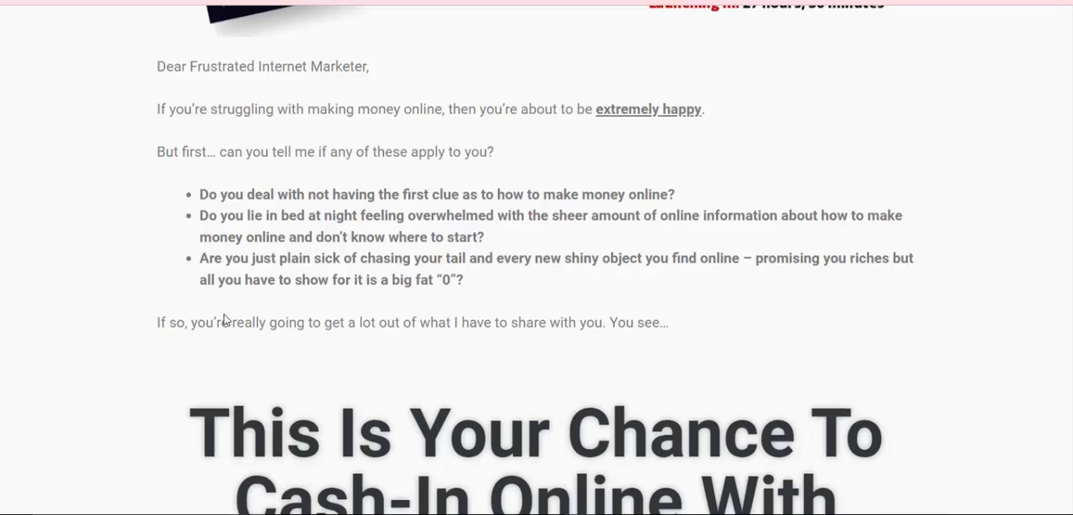
scroll("down", 3)
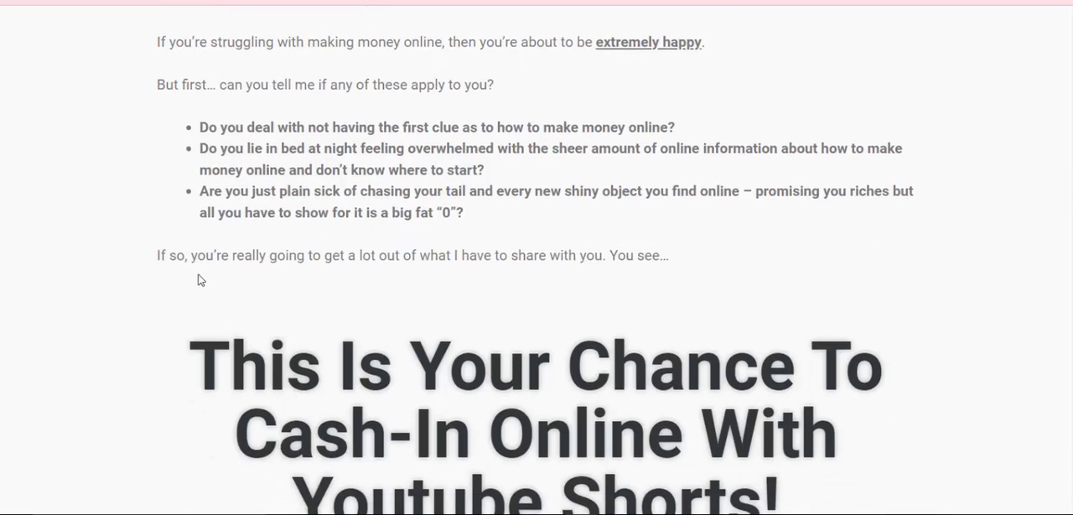
mouse_move(383, 271)
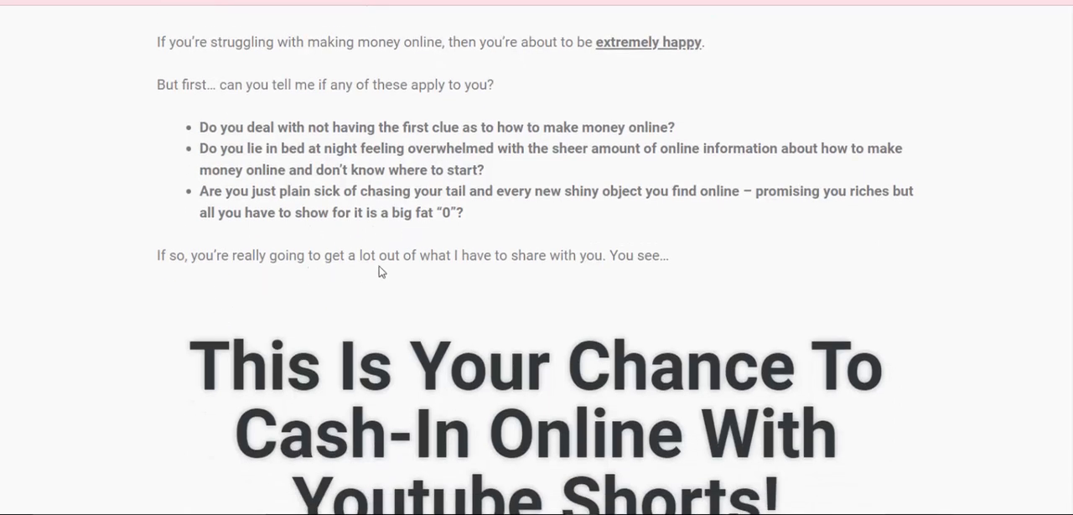
mouse_move(399, 274)
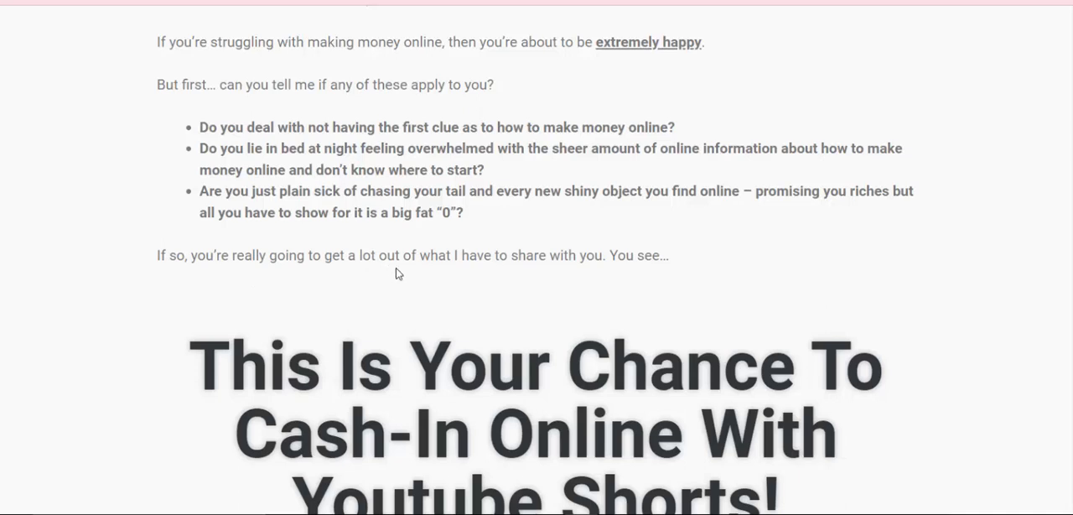
mouse_move(409, 275)
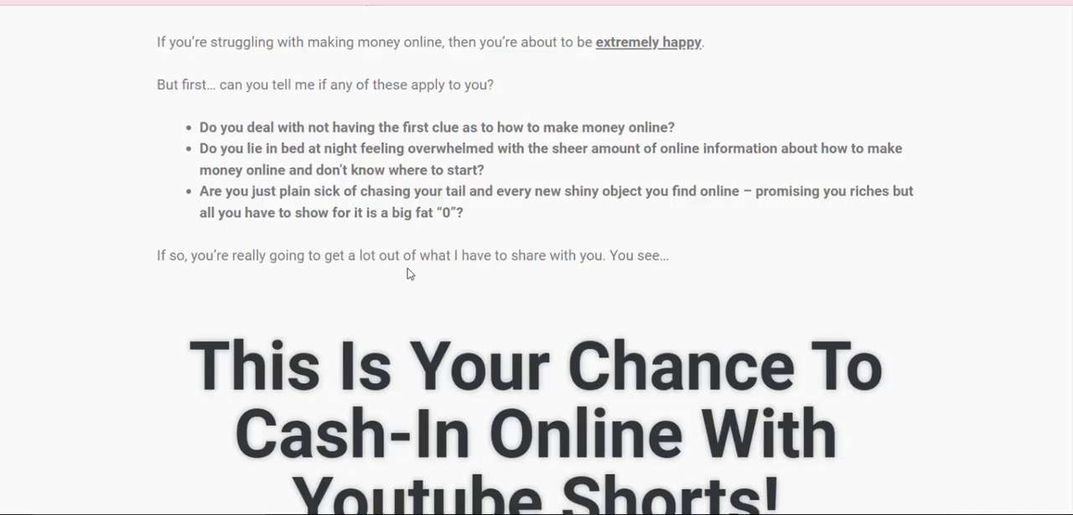
scroll("down", 3)
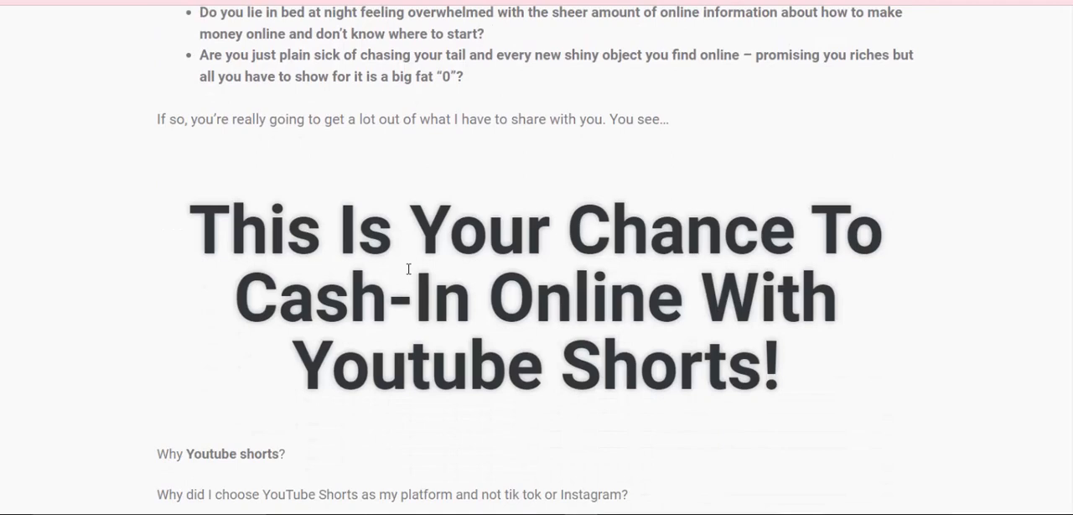
scroll("down", 3)
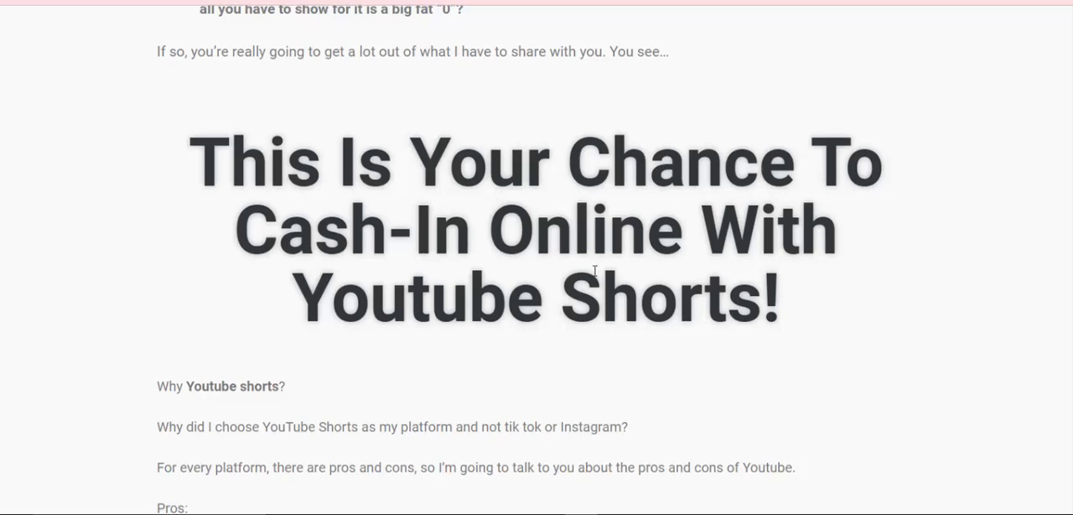
scroll("down", 3)
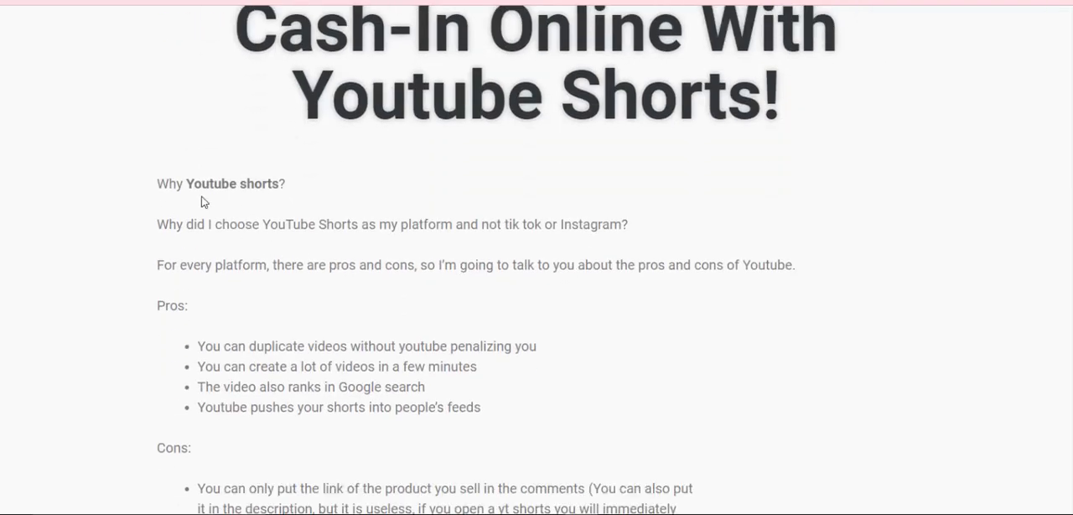
scroll("down", 3)
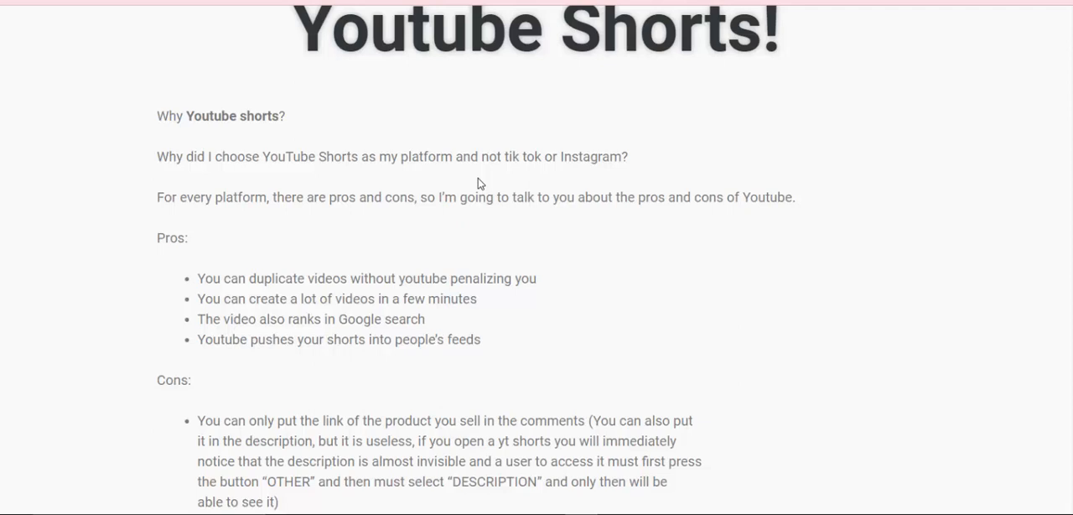
mouse_move(416, 184)
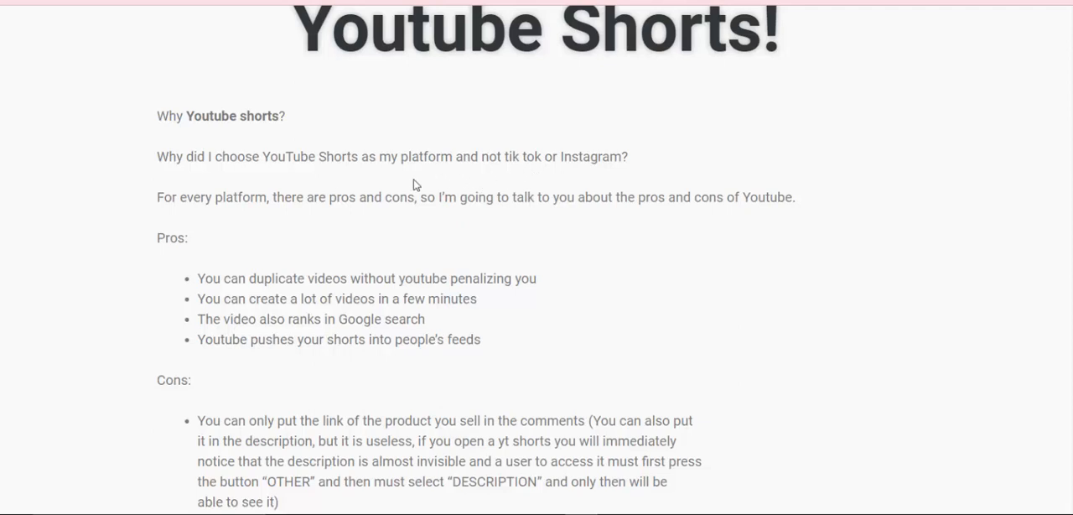
mouse_move(238, 215)
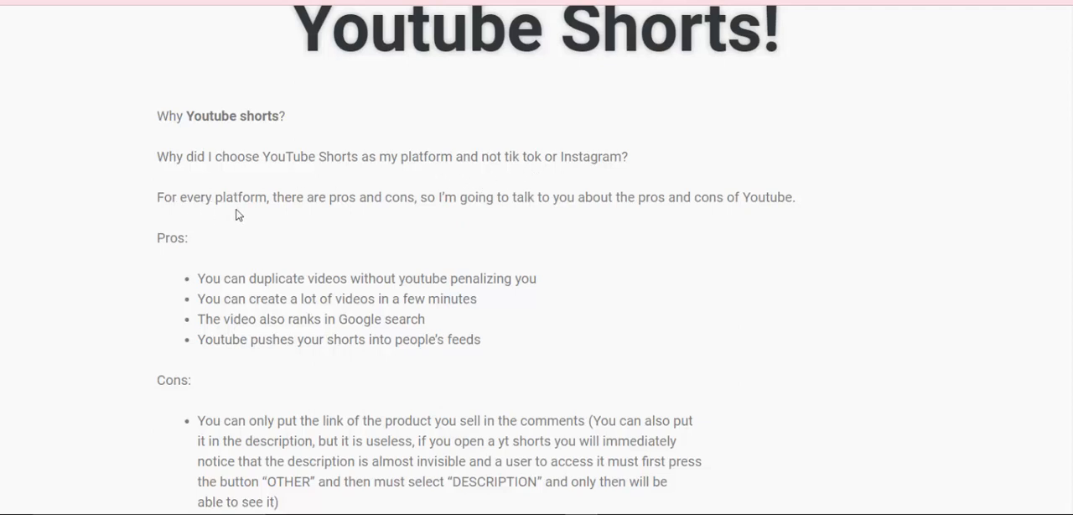
mouse_move(342, 216)
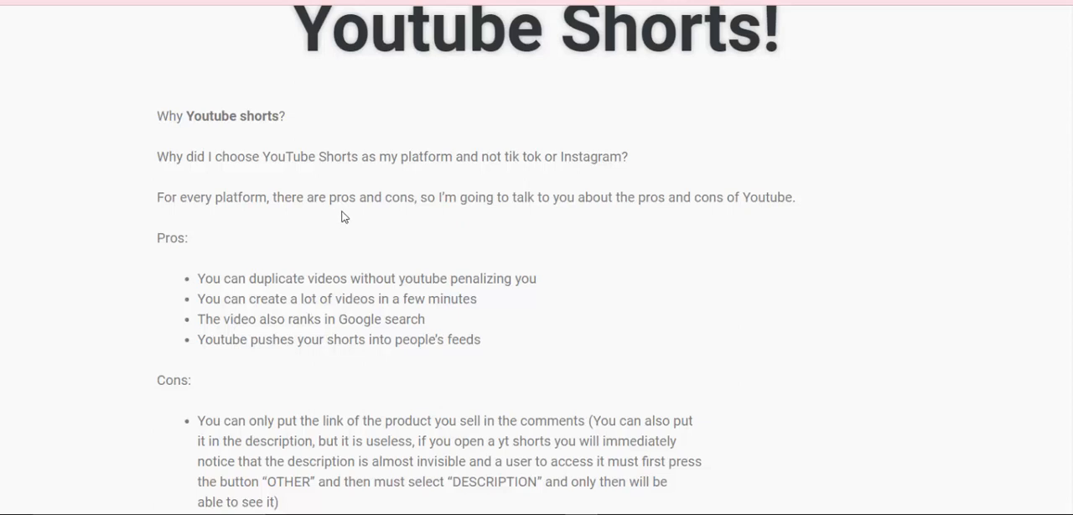
mouse_move(412, 218)
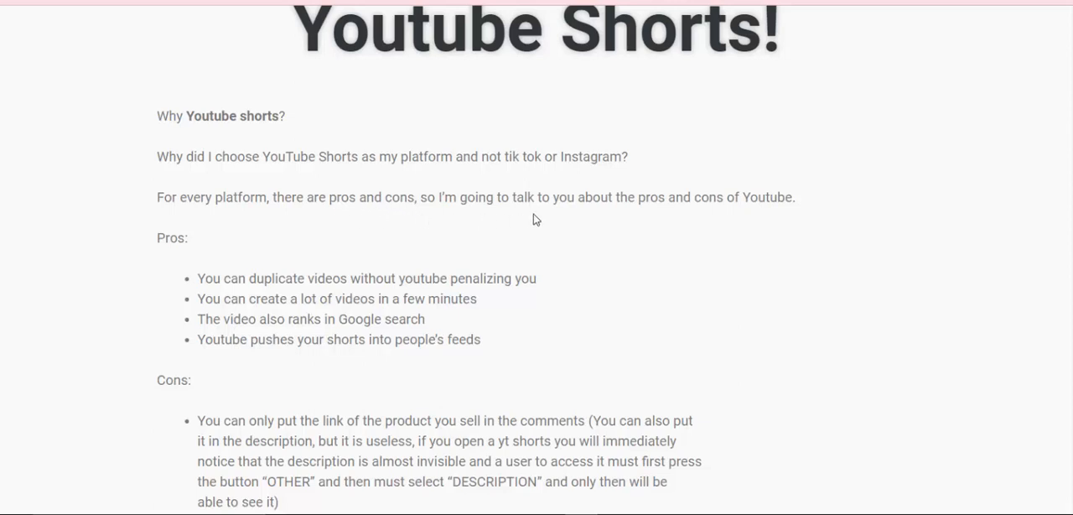
mouse_move(574, 221)
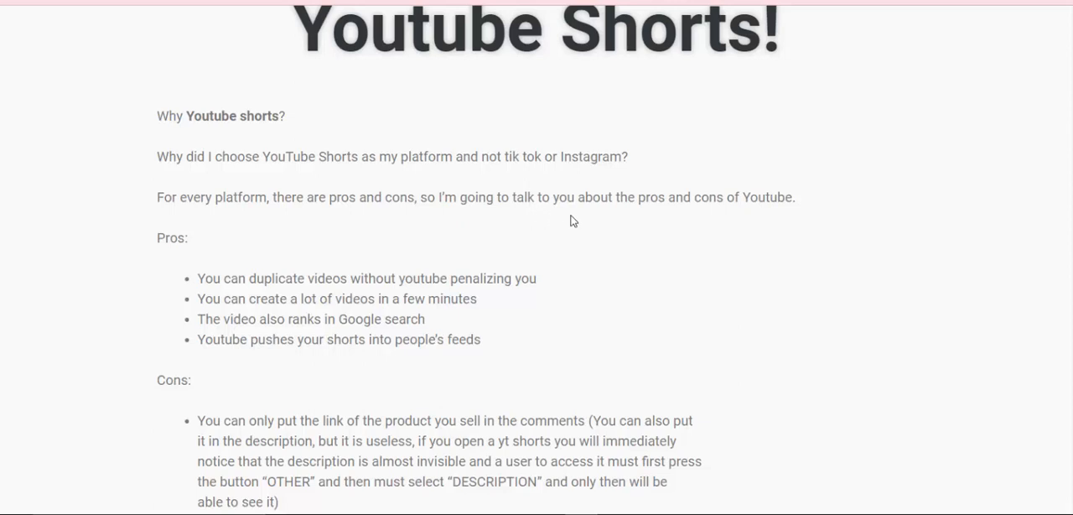
mouse_move(711, 206)
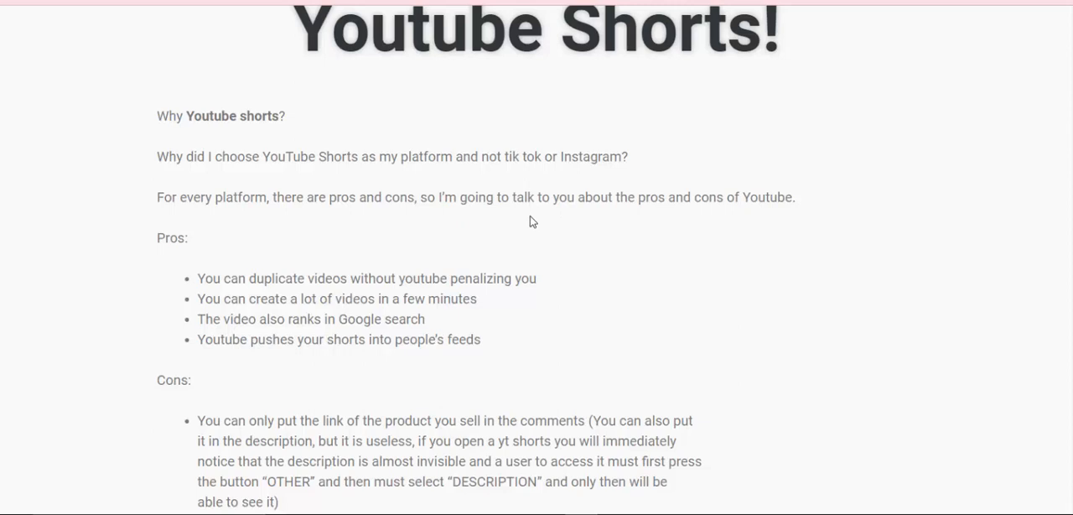
scroll("down", 3)
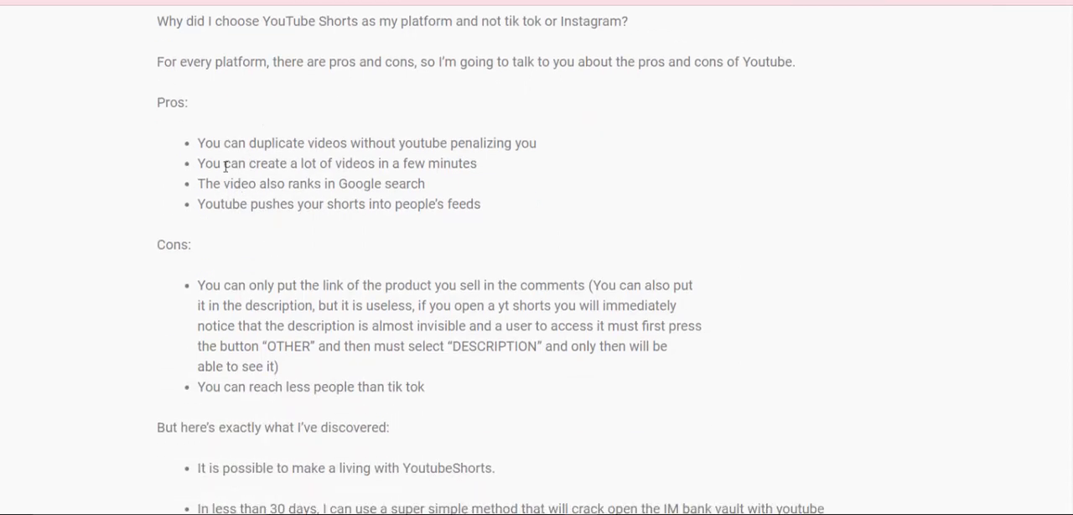
mouse_move(220, 160)
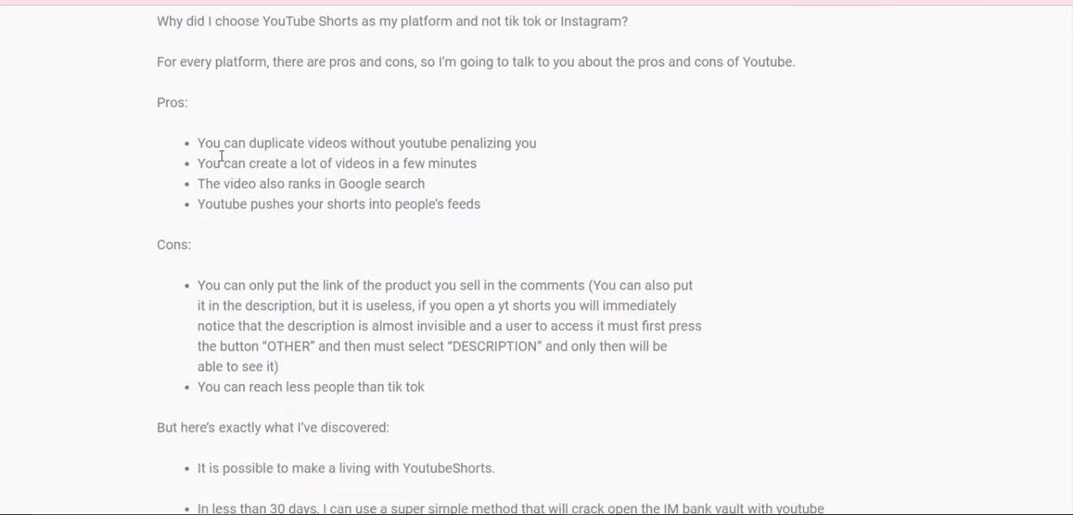
mouse_move(271, 156)
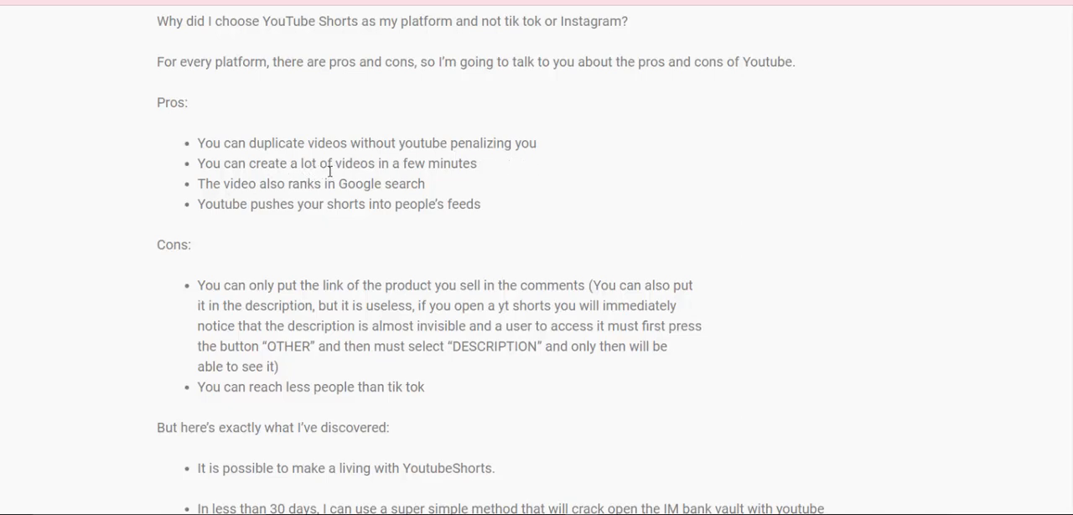
mouse_move(268, 181)
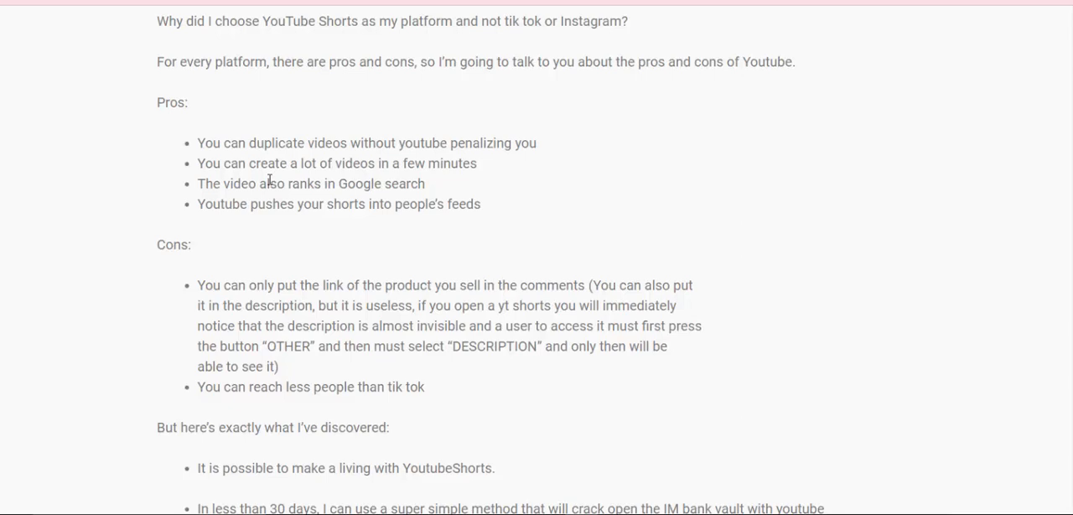
mouse_move(322, 185)
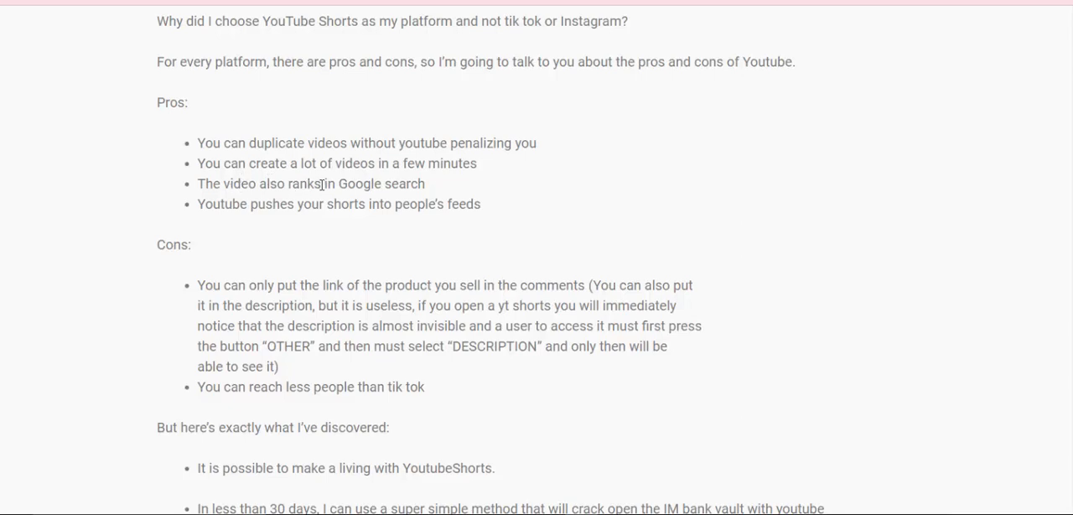
mouse_move(238, 185)
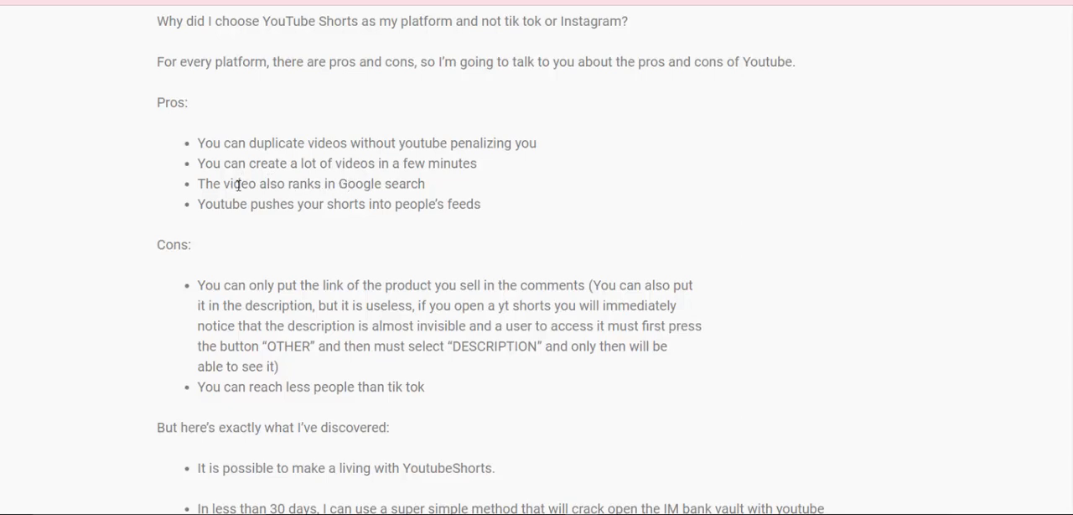
mouse_move(275, 218)
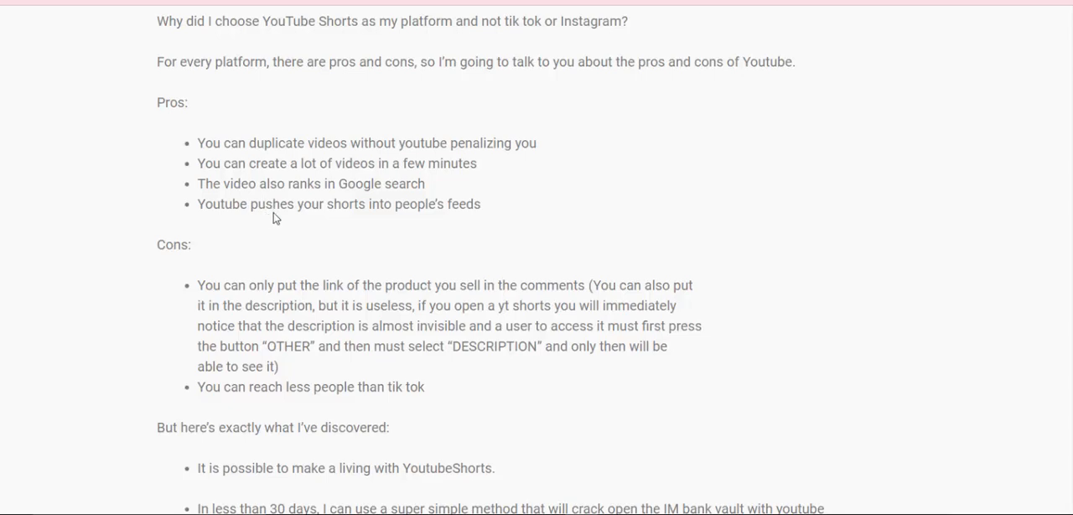
mouse_move(307, 218)
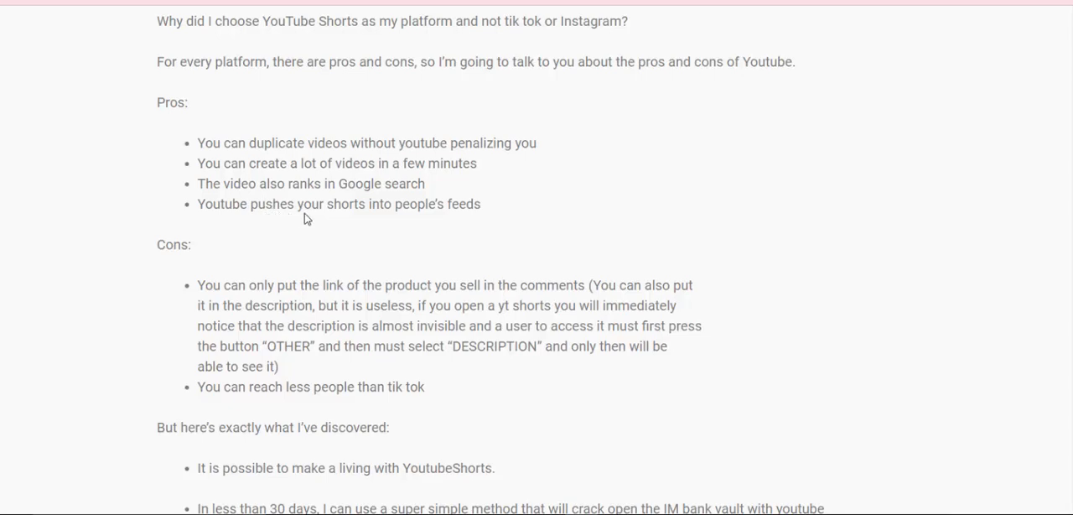
mouse_move(411, 218)
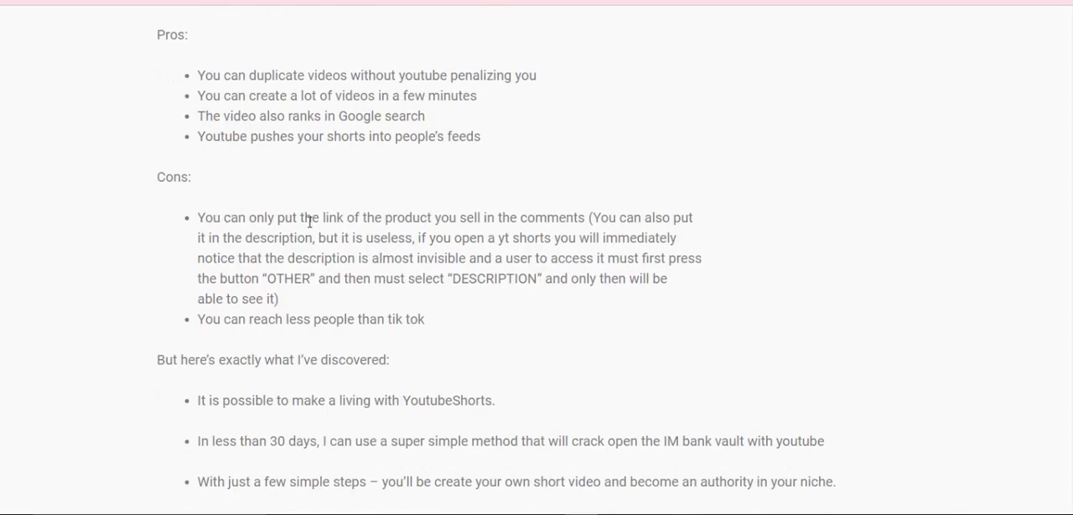
mouse_move(359, 233)
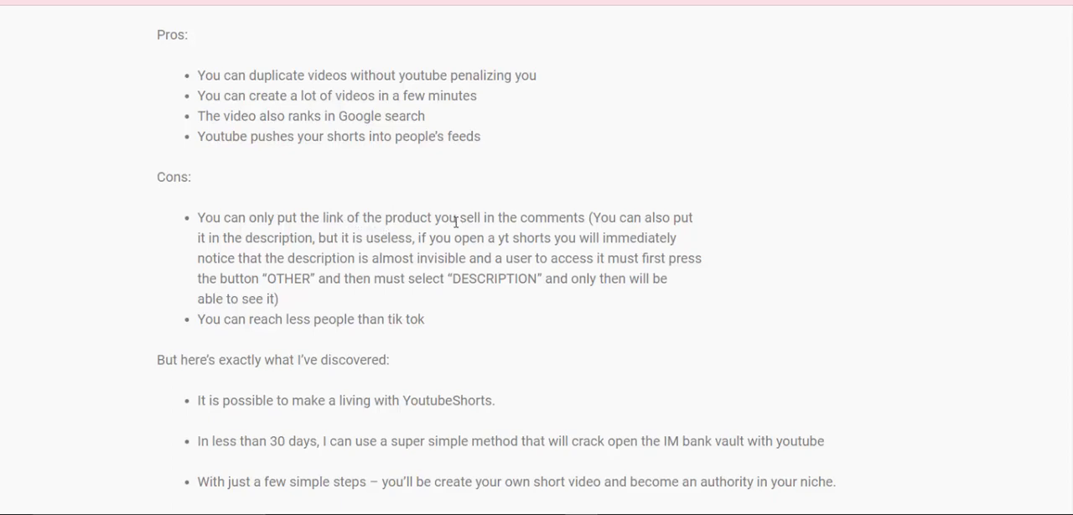
mouse_move(509, 226)
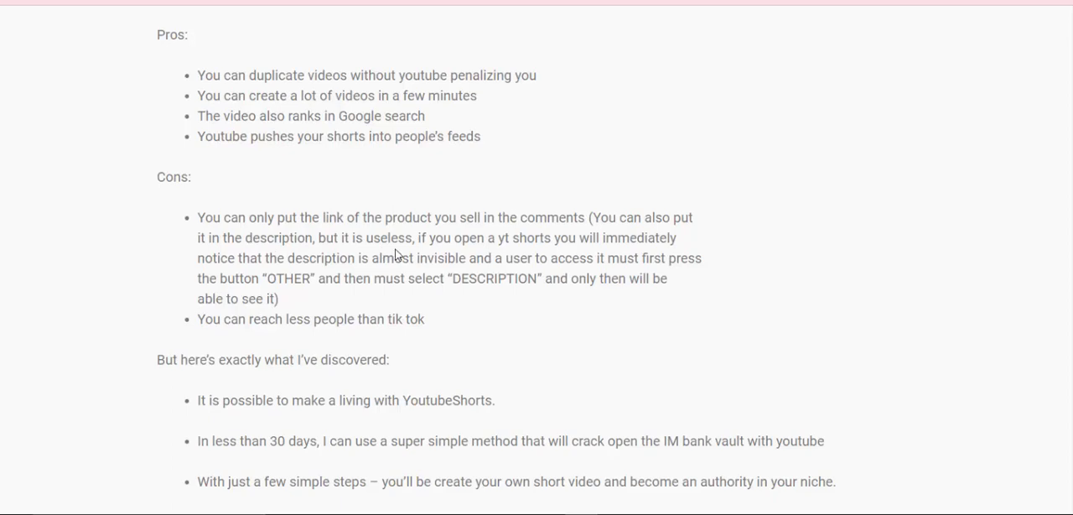
mouse_move(495, 255)
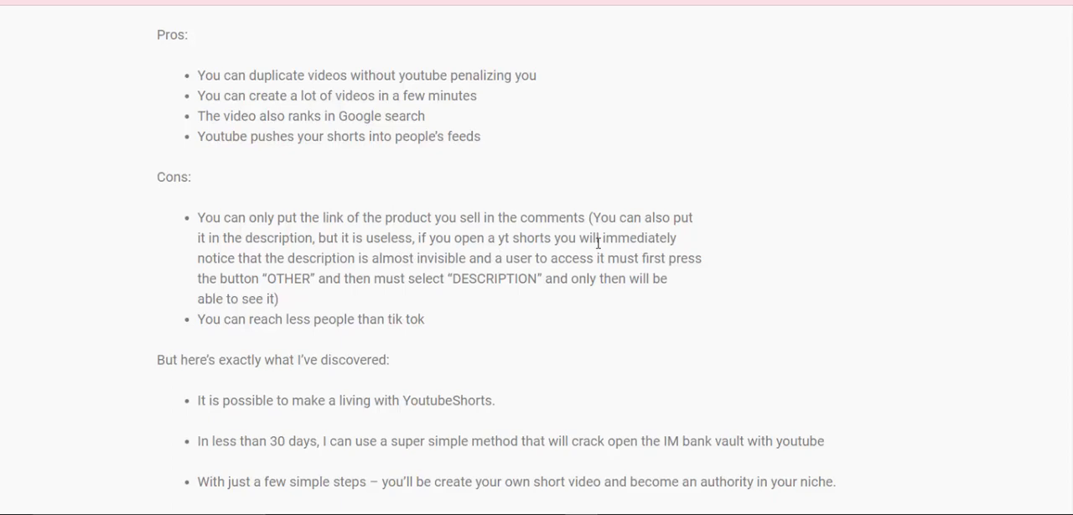
mouse_move(612, 244)
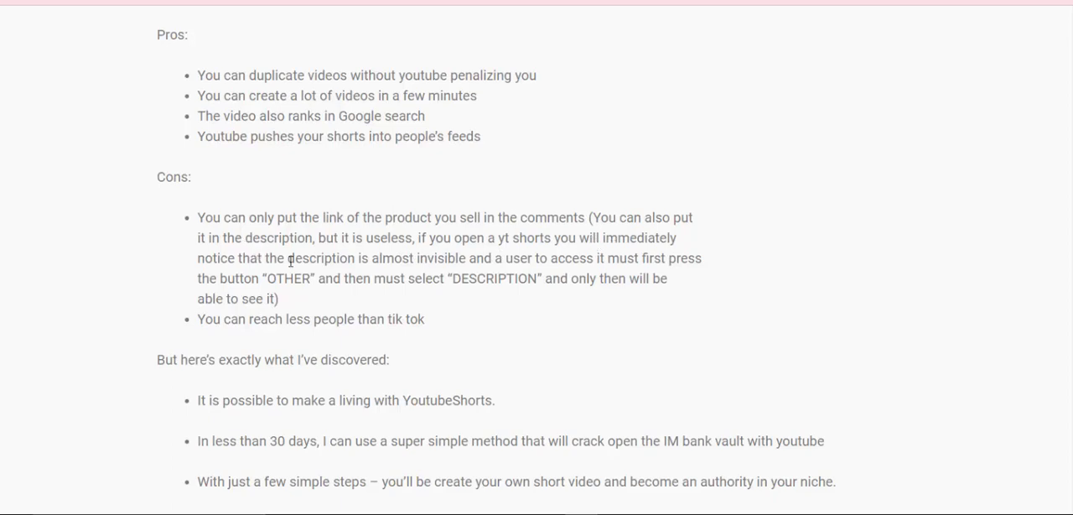
mouse_move(338, 262)
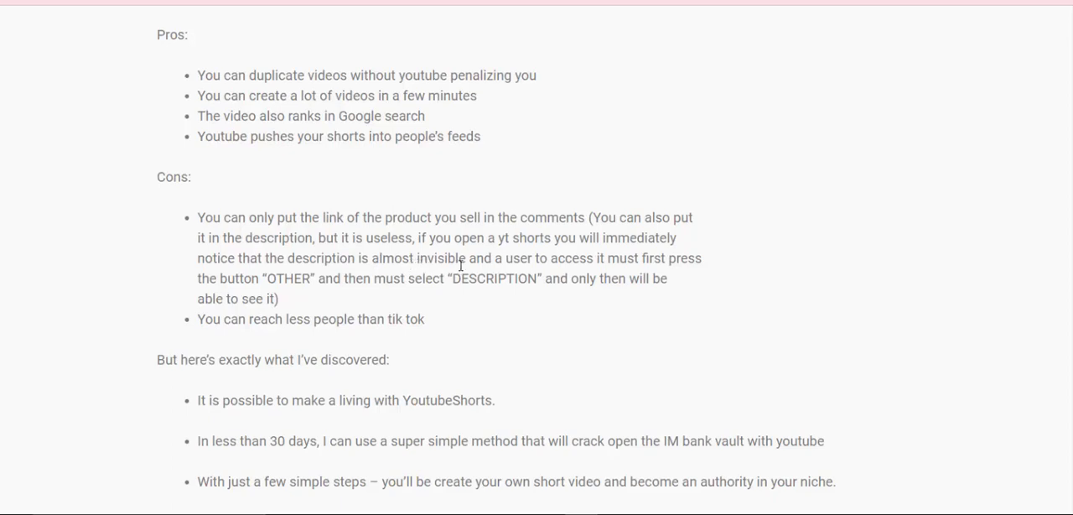
mouse_move(560, 277)
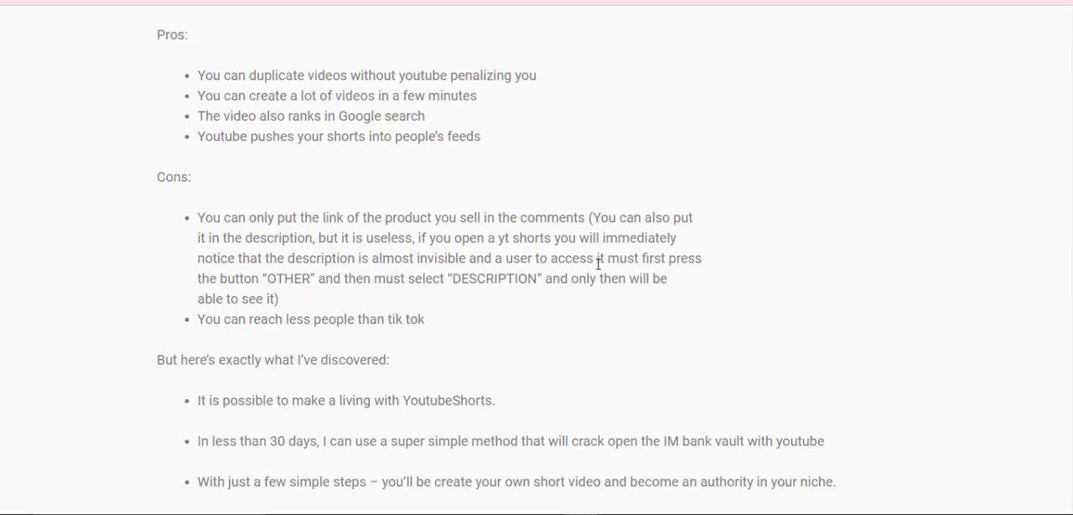
mouse_move(235, 285)
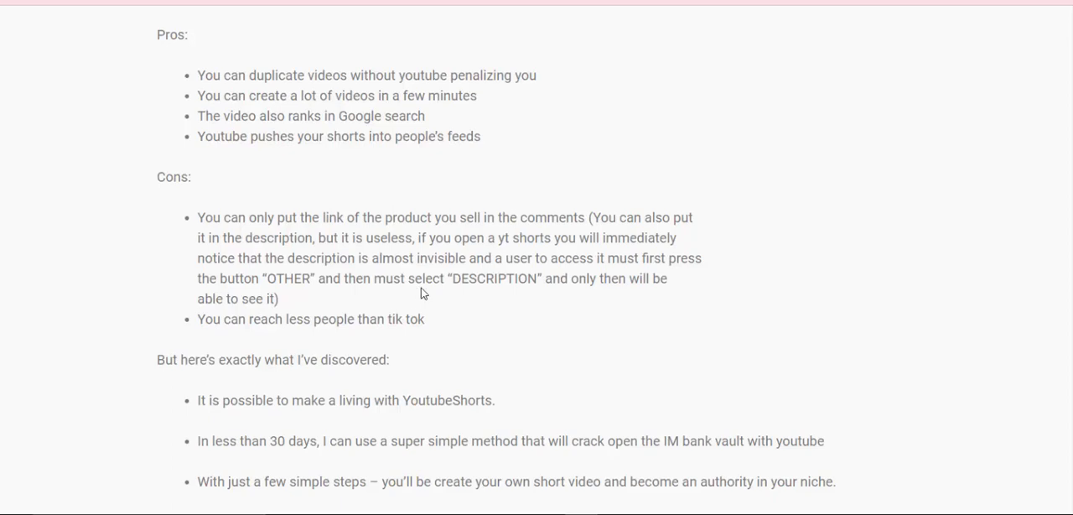
mouse_move(493, 292)
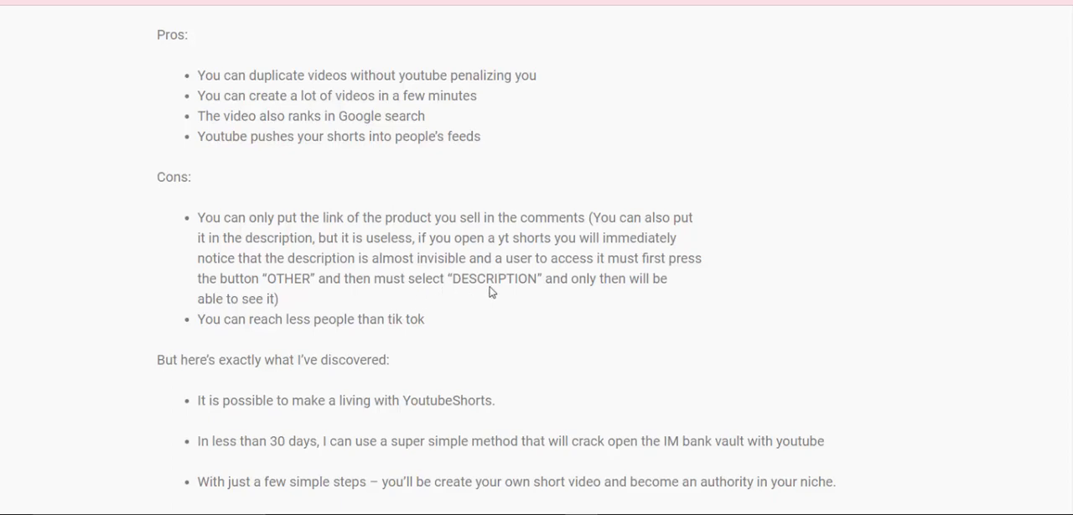
mouse_move(528, 292)
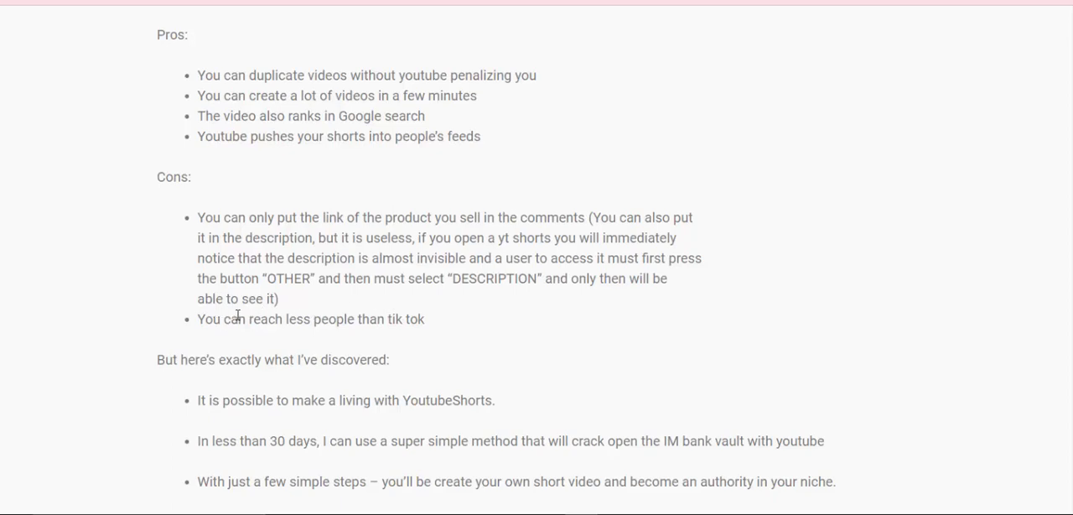
mouse_move(285, 308)
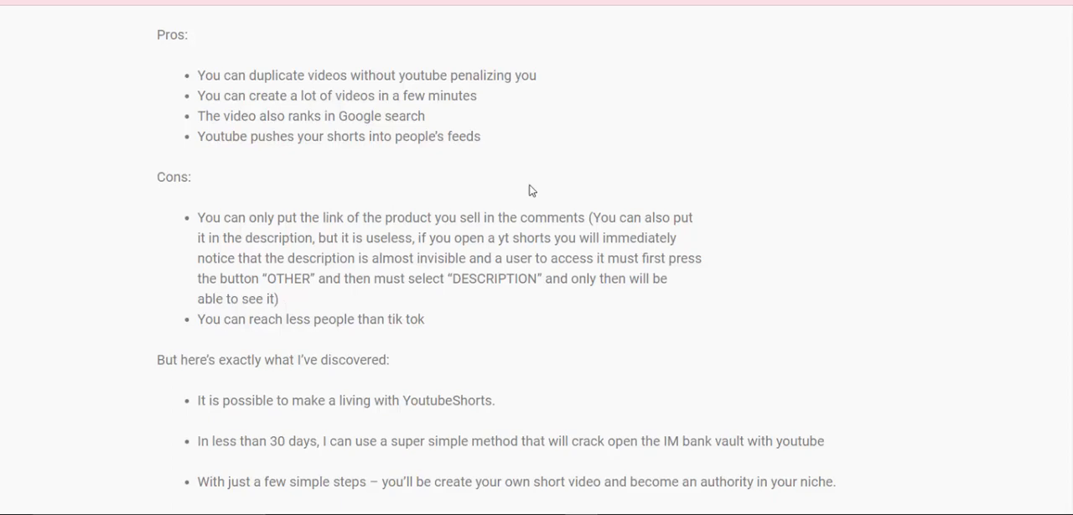
mouse_move(265, 342)
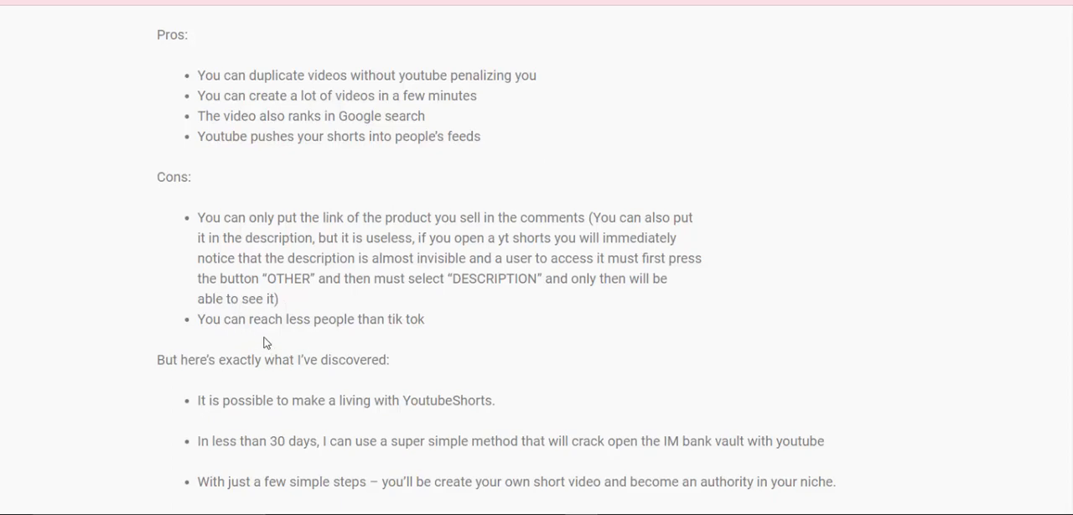
mouse_move(342, 344)
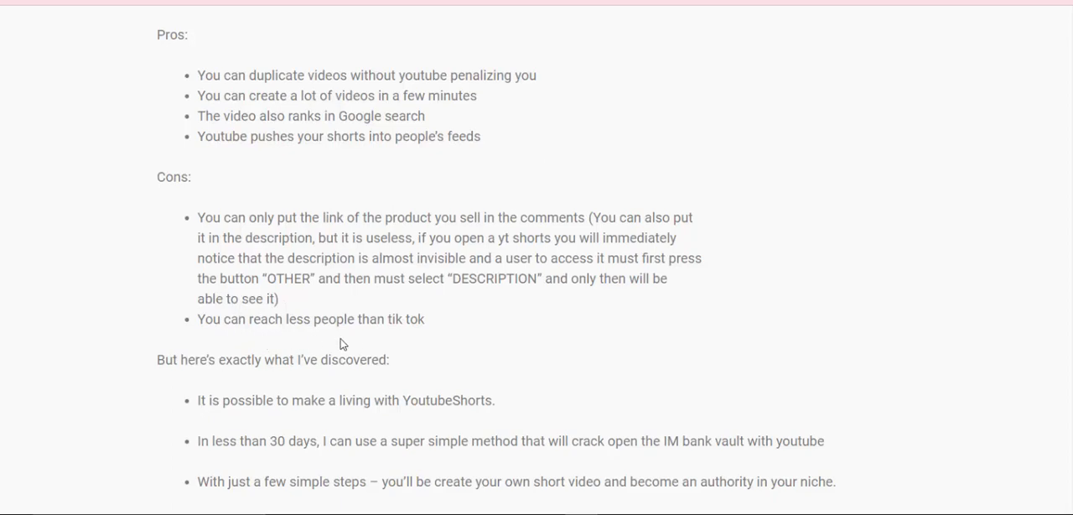
mouse_move(354, 346)
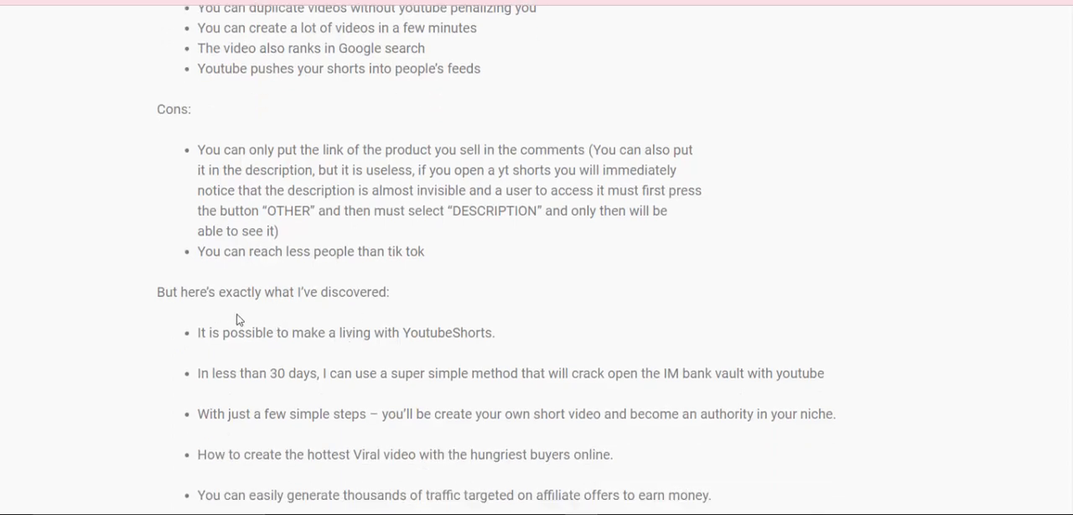
mouse_move(312, 312)
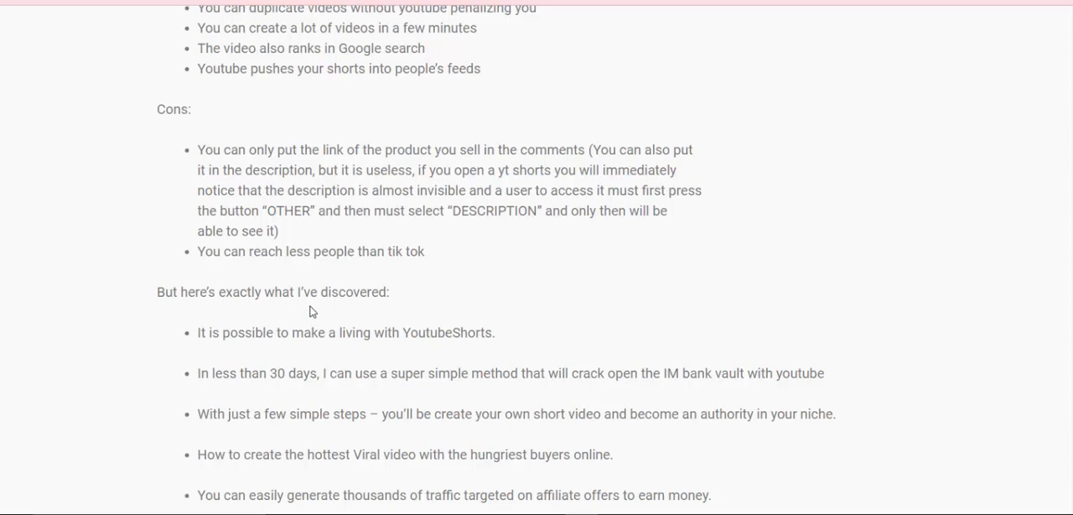
mouse_move(290, 365)
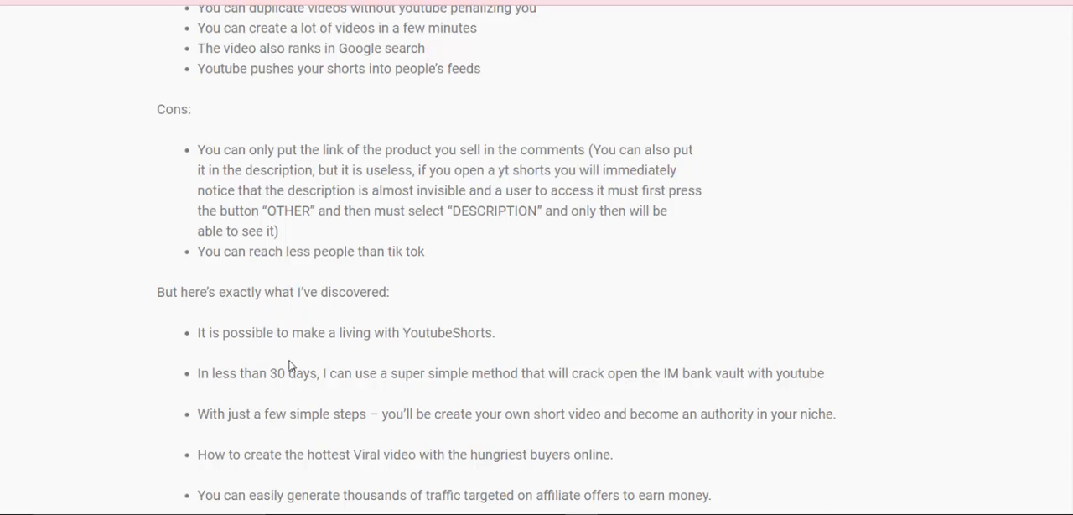
scroll("down", 3)
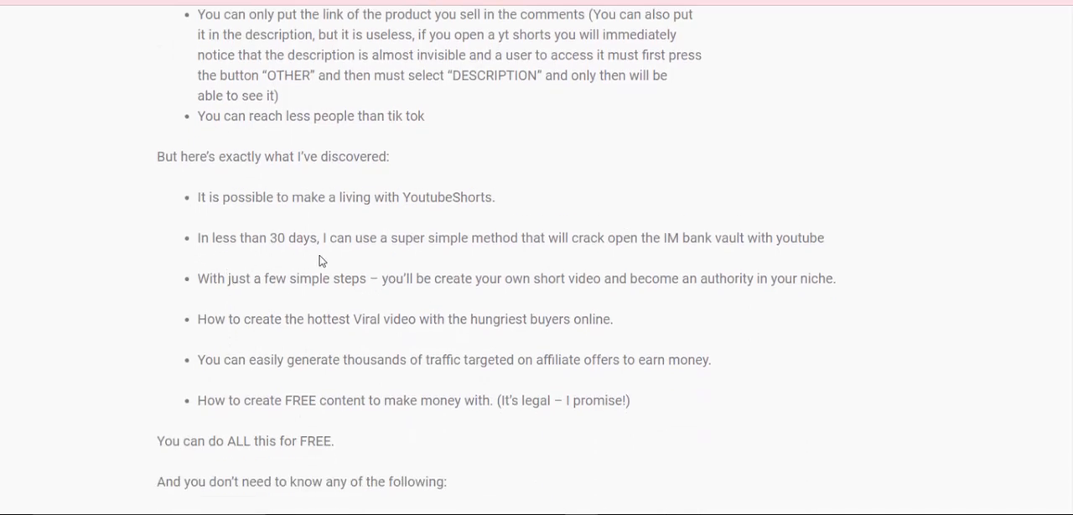
mouse_move(466, 255)
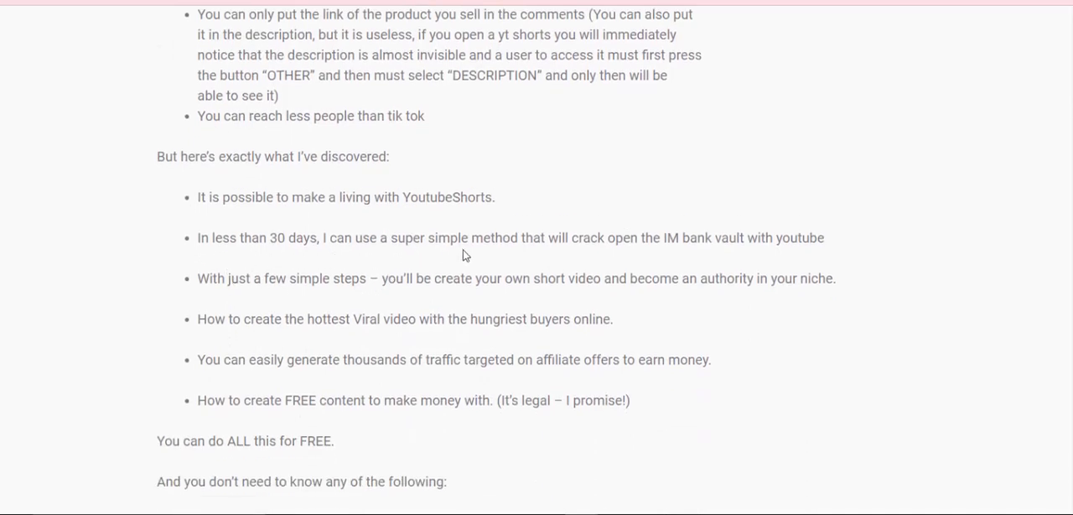
mouse_move(617, 255)
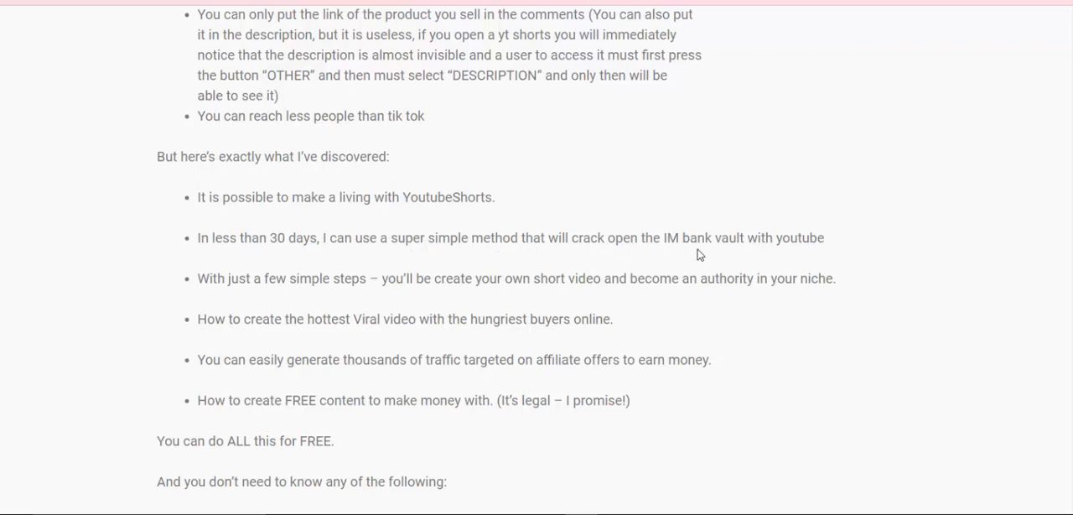
mouse_move(560, 278)
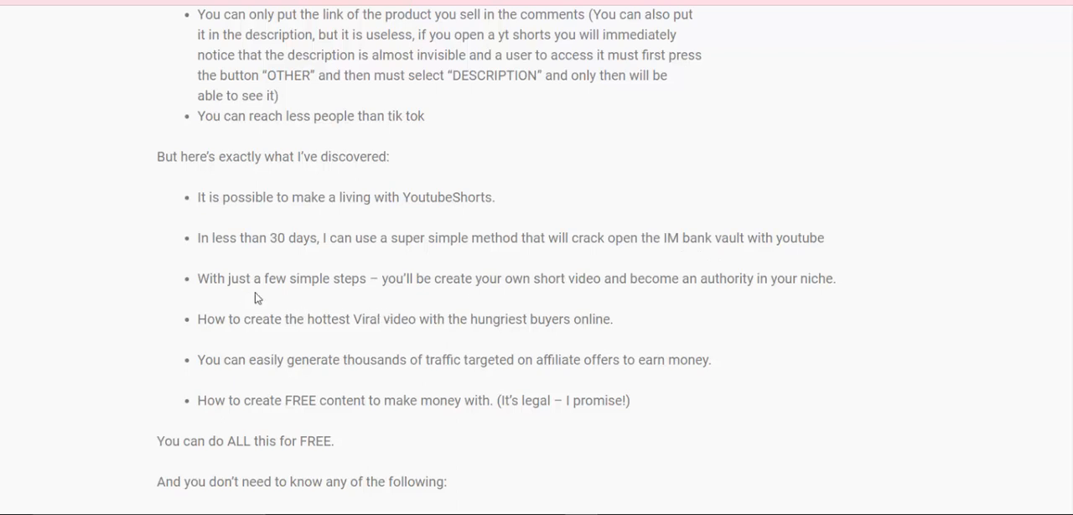
mouse_move(335, 299)
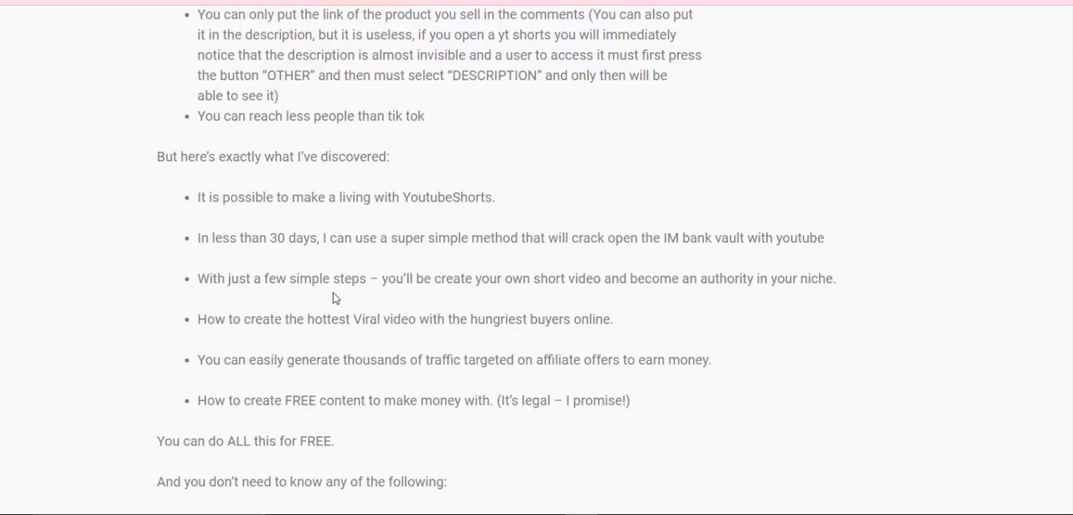
mouse_move(377, 295)
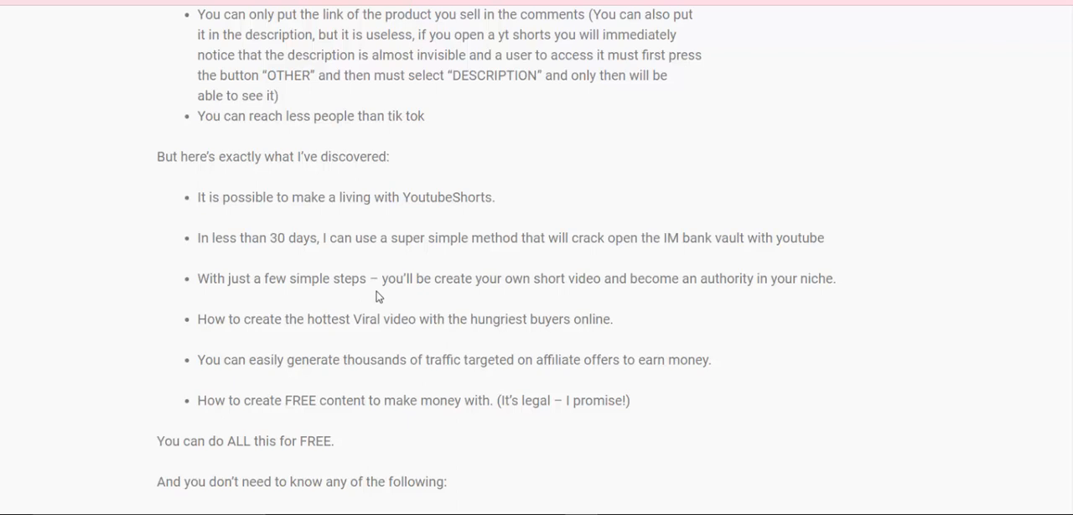
mouse_move(473, 301)
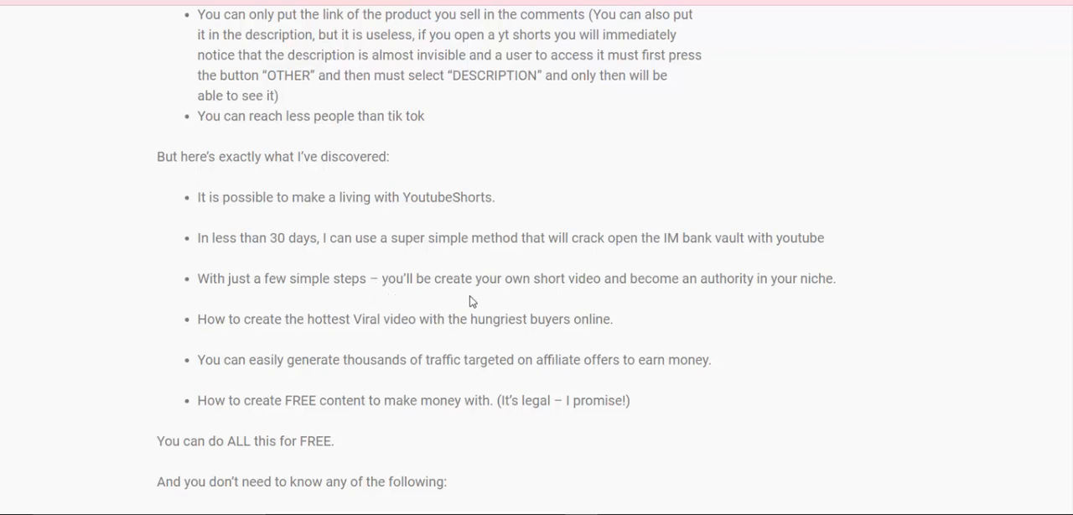
mouse_move(603, 286)
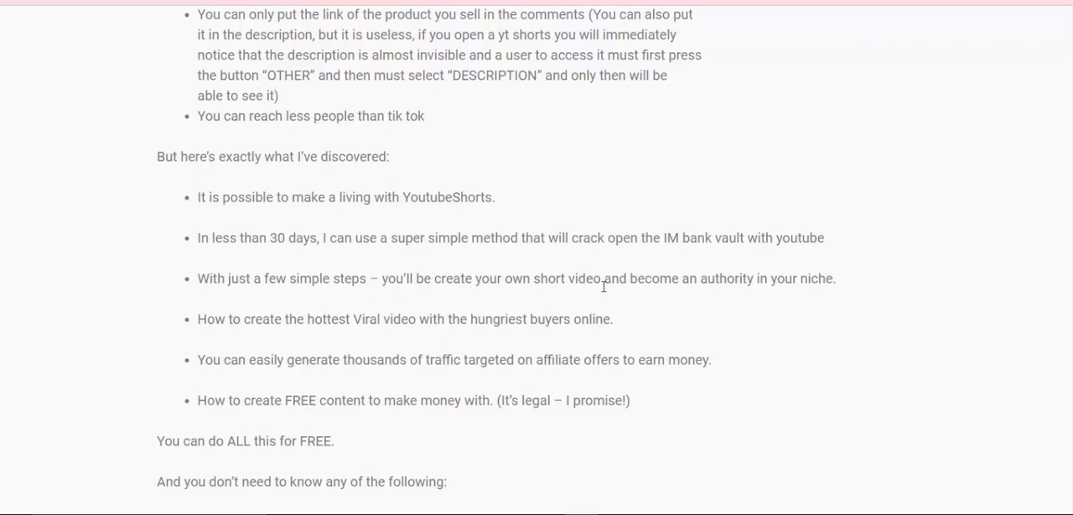
mouse_move(703, 282)
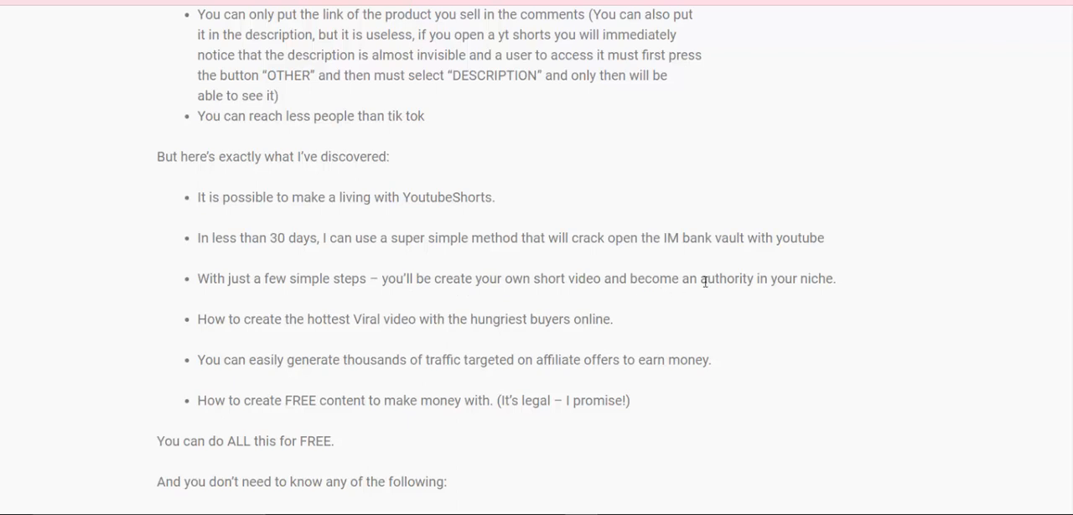
mouse_move(715, 298)
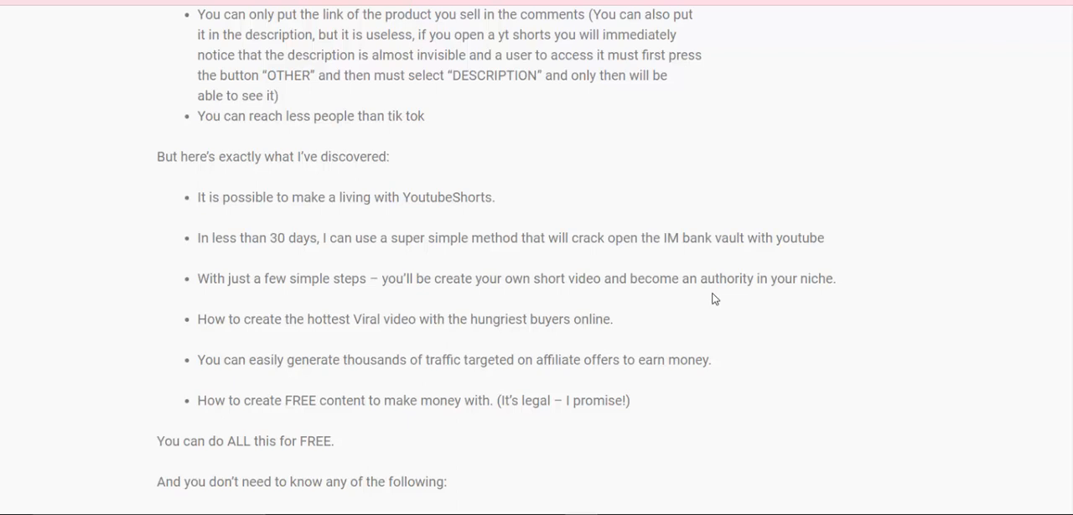
mouse_move(374, 352)
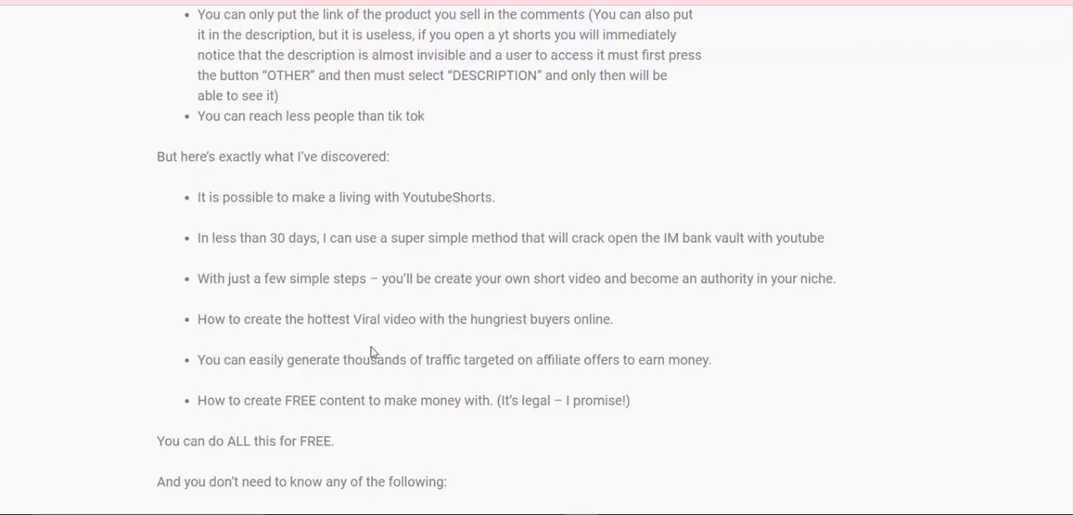
mouse_move(384, 349)
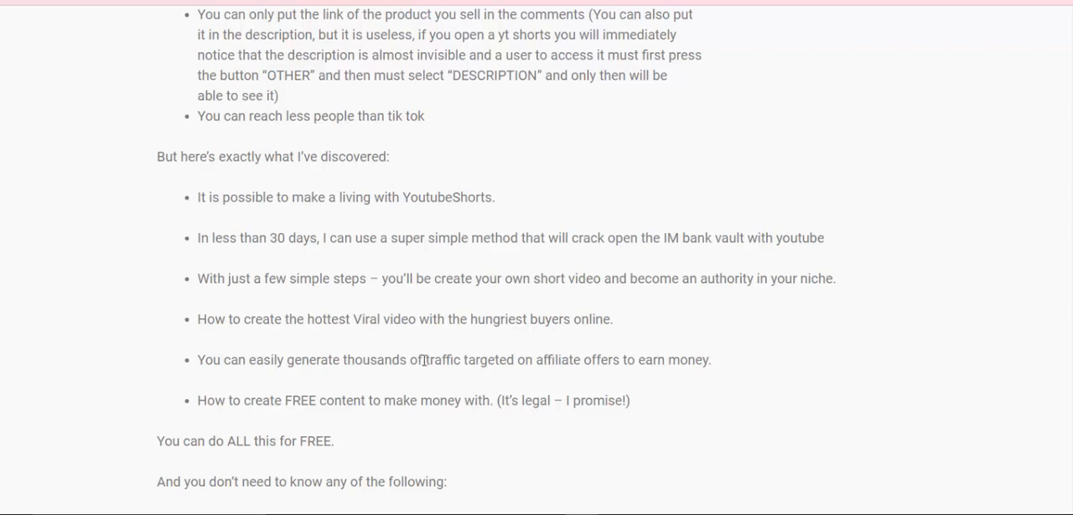
mouse_move(345, 366)
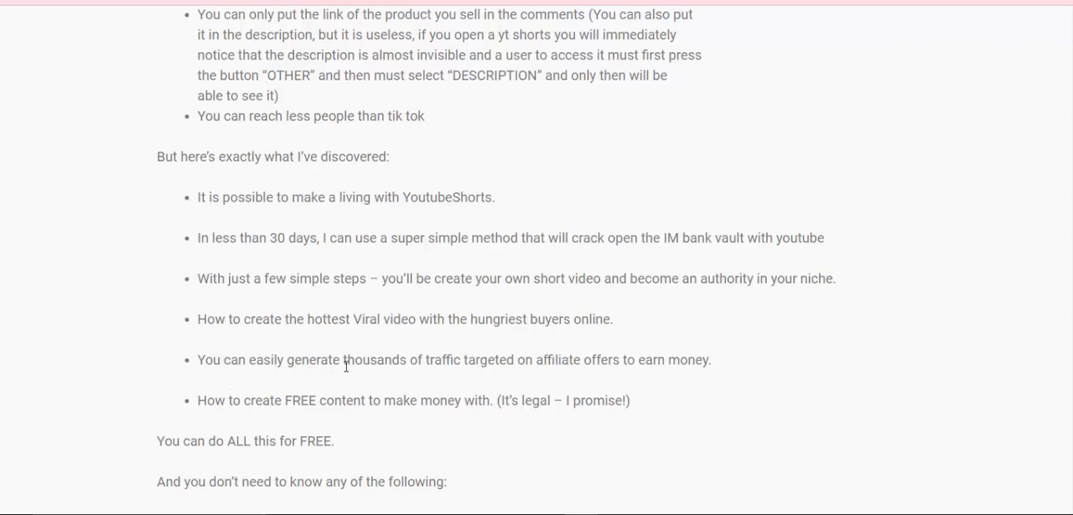
mouse_move(367, 374)
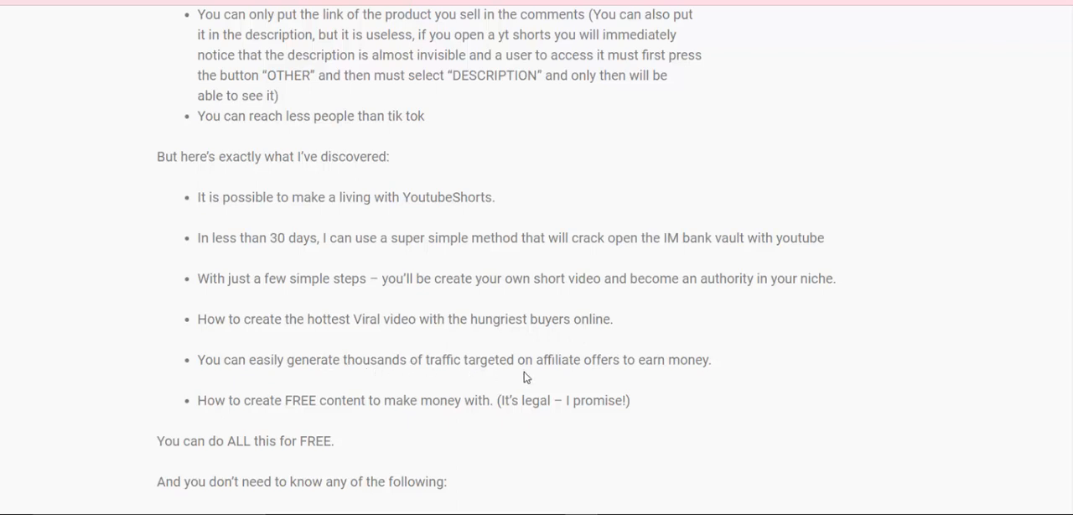
mouse_move(580, 383)
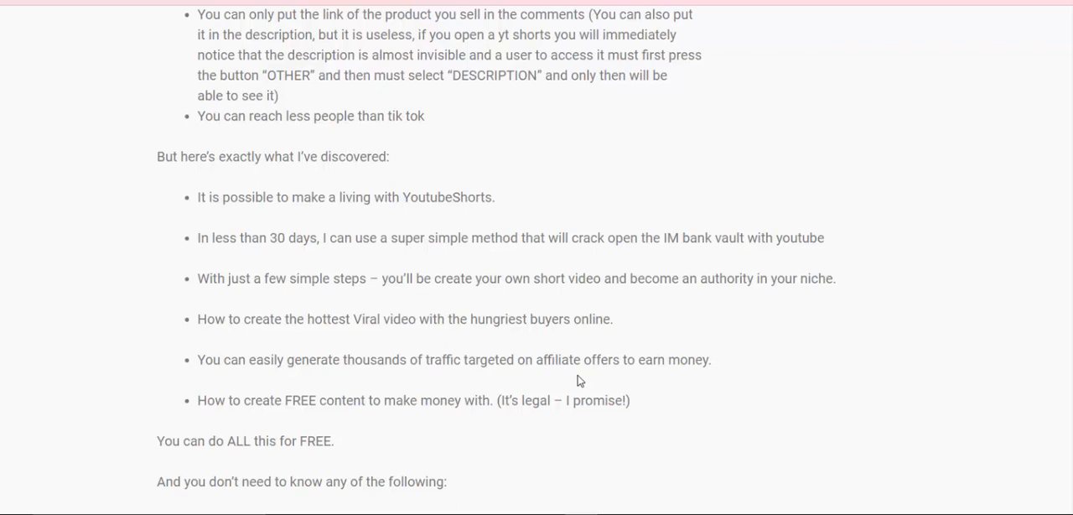
mouse_move(694, 379)
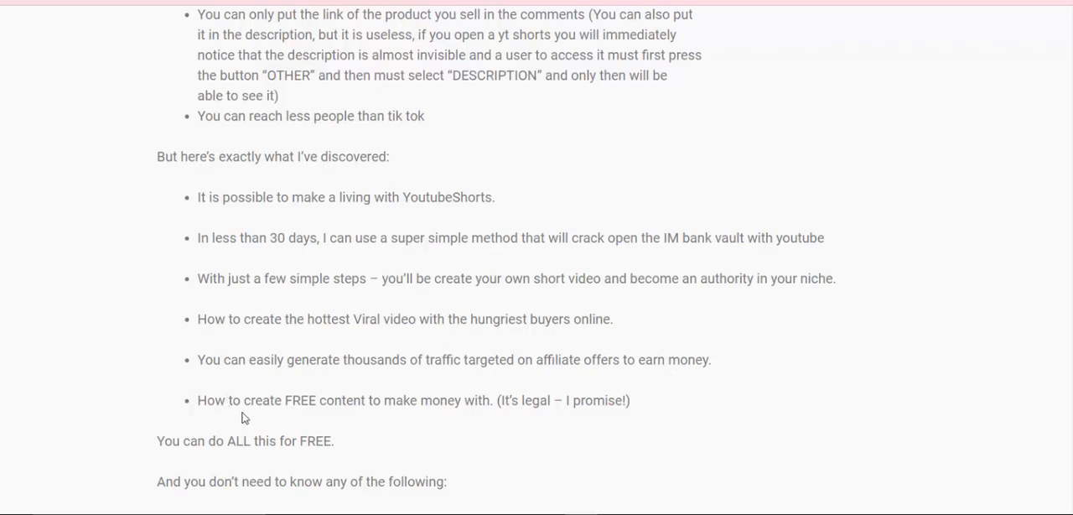
mouse_move(365, 416)
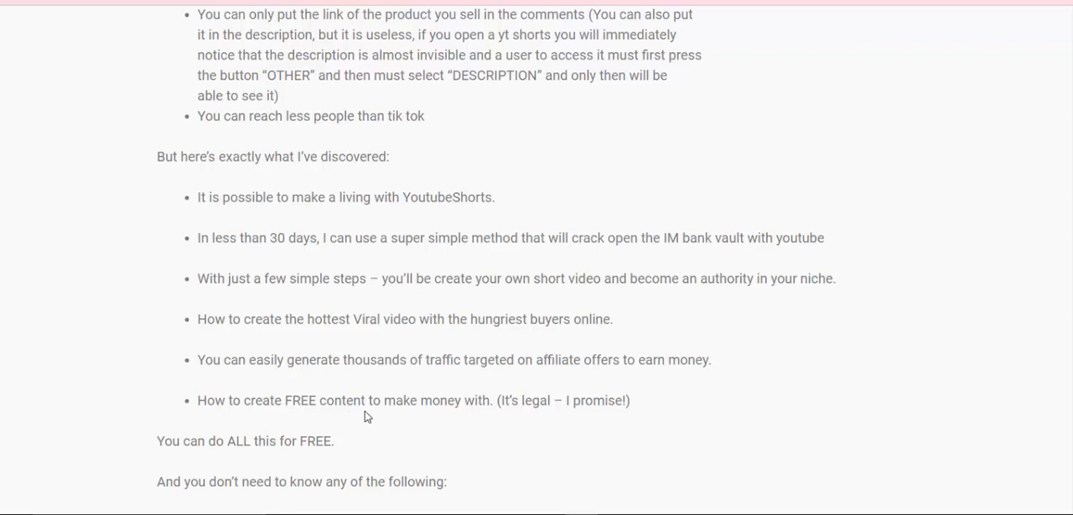
mouse_move(473, 419)
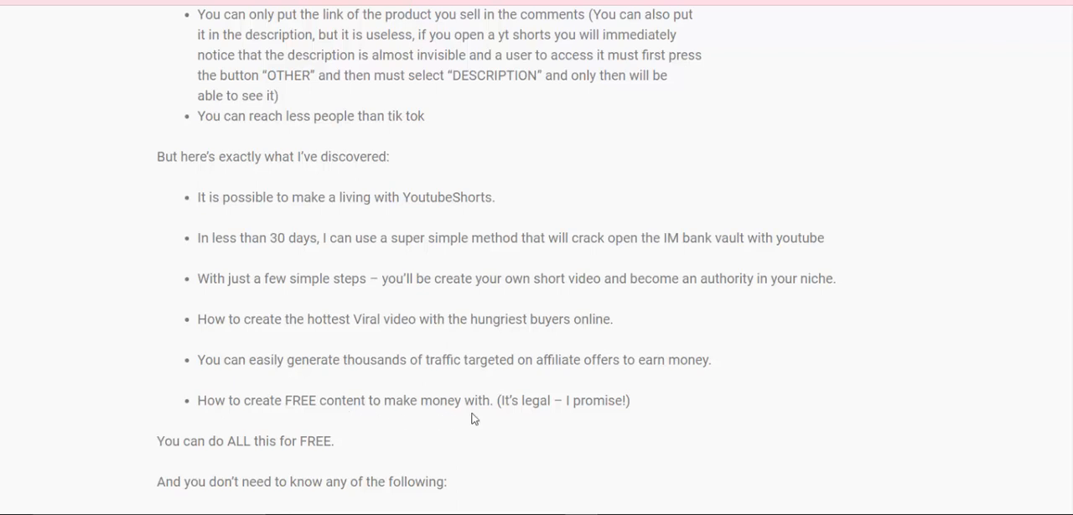
mouse_move(587, 419)
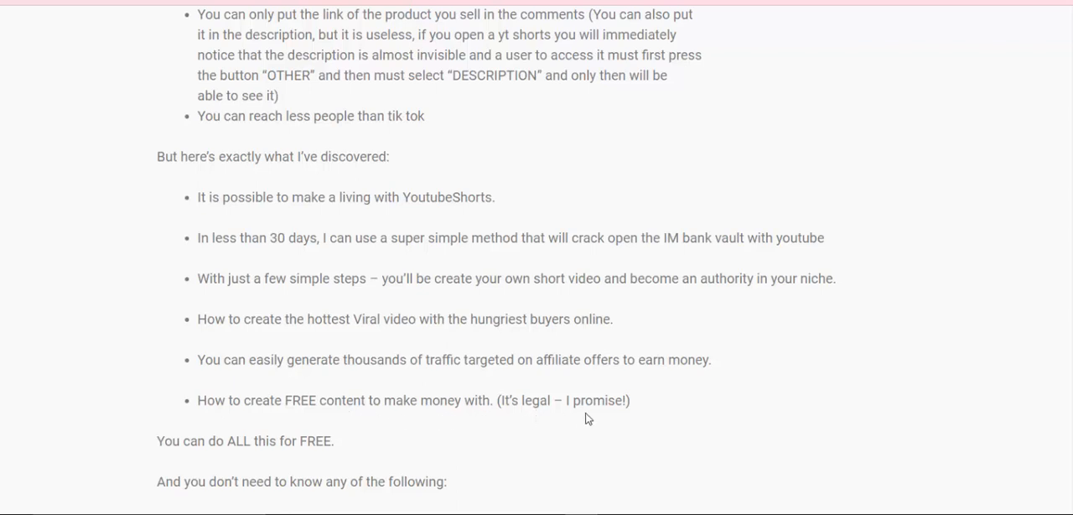
mouse_move(384, 439)
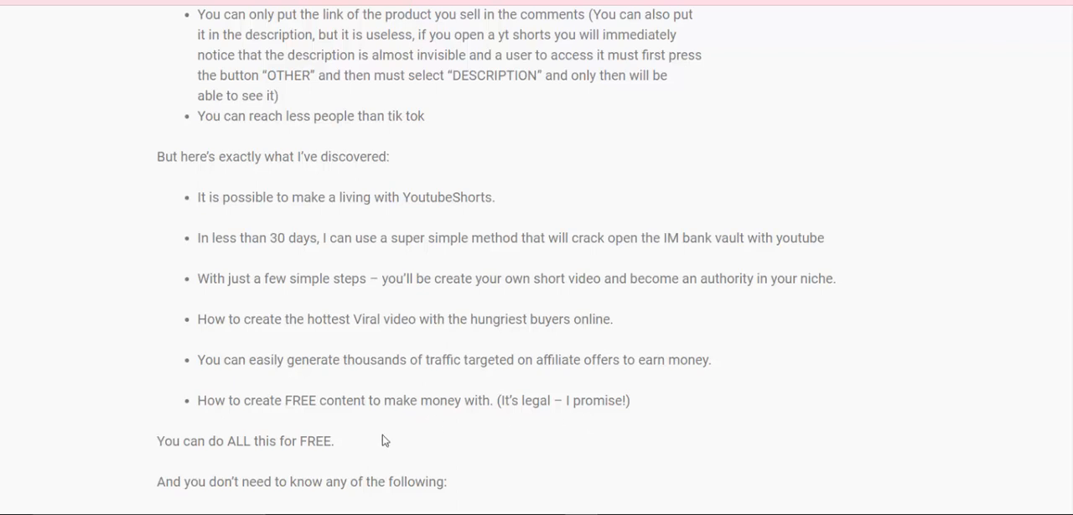
mouse_move(352, 443)
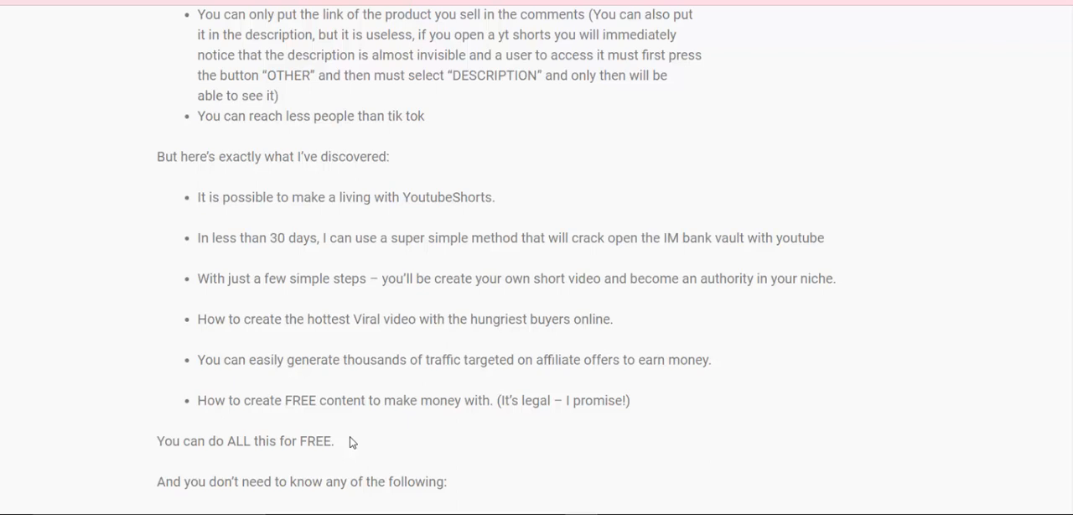
scroll("down", 3)
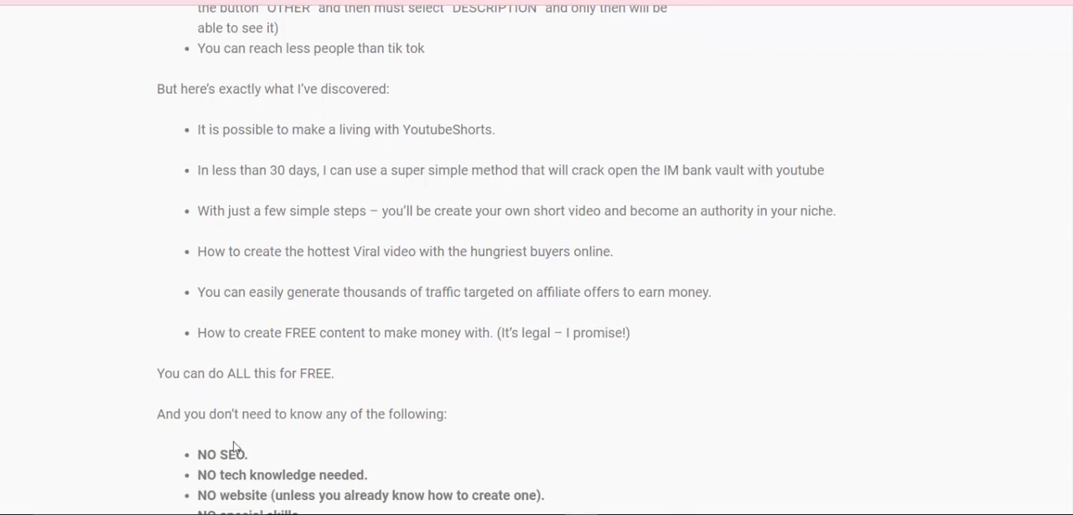
mouse_move(280, 434)
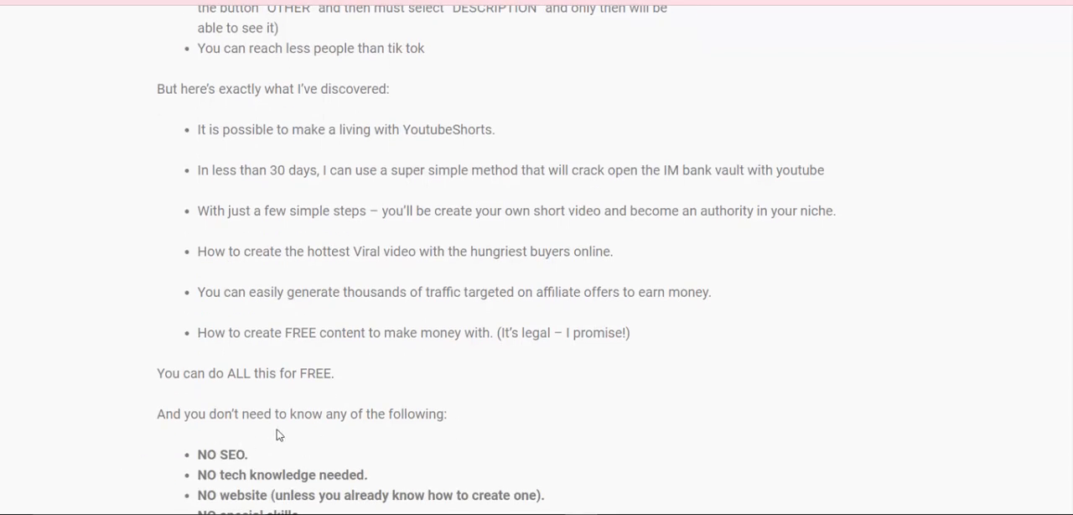
mouse_move(288, 434)
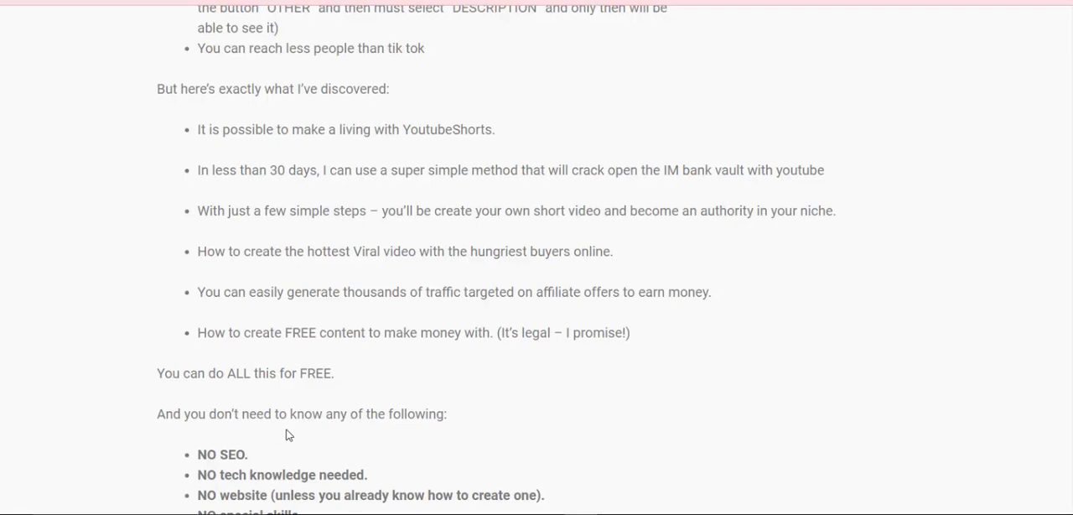
mouse_move(373, 436)
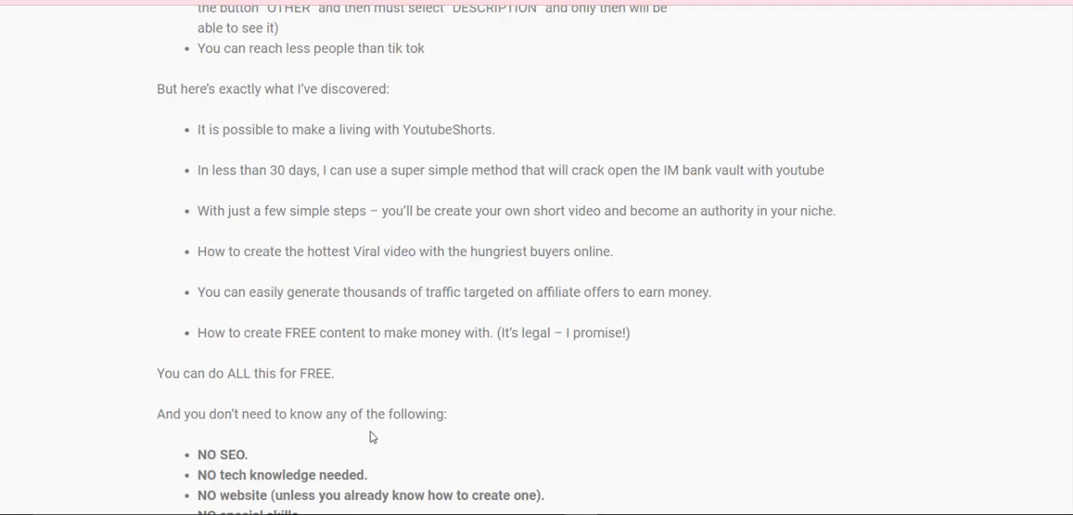
scroll("down", 3)
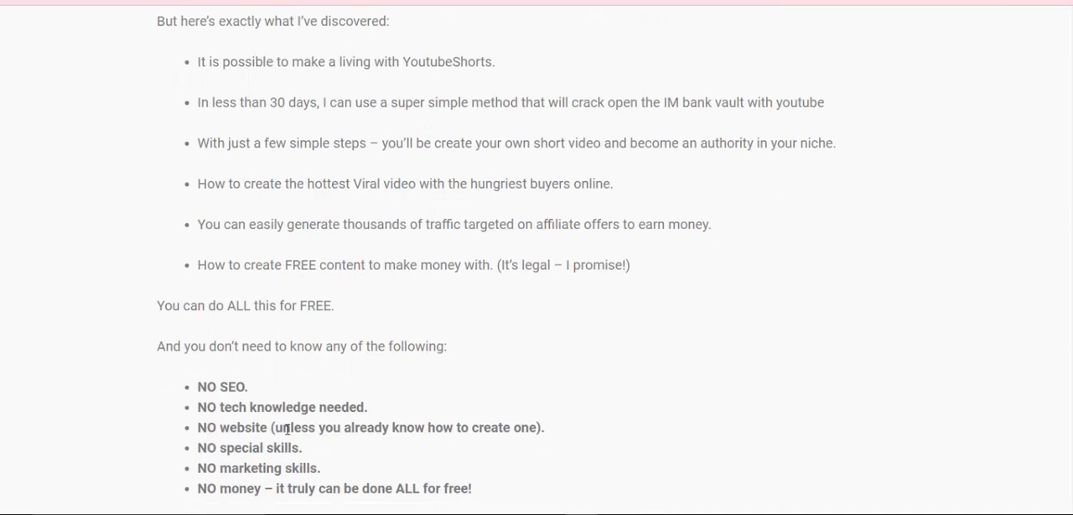
mouse_move(332, 410)
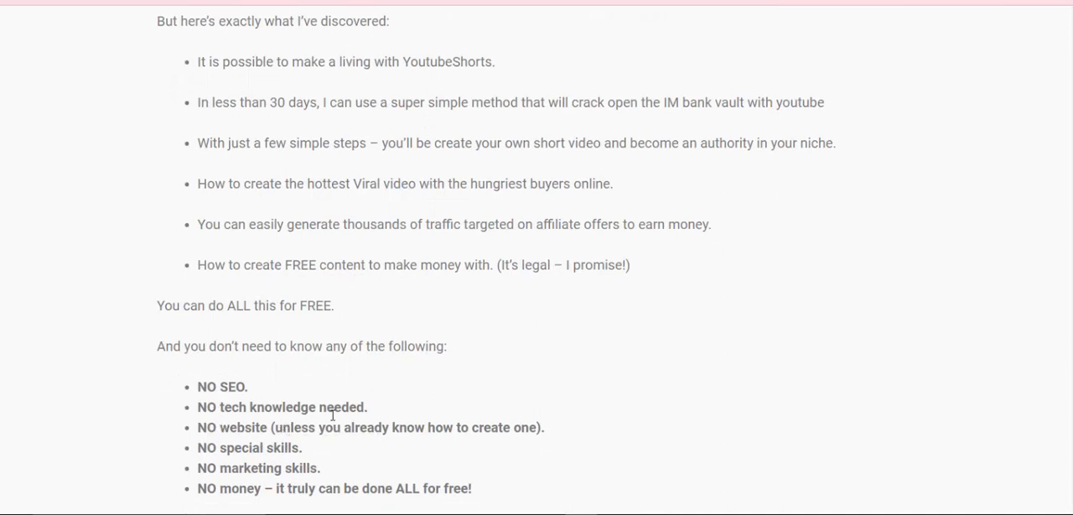
mouse_move(197, 443)
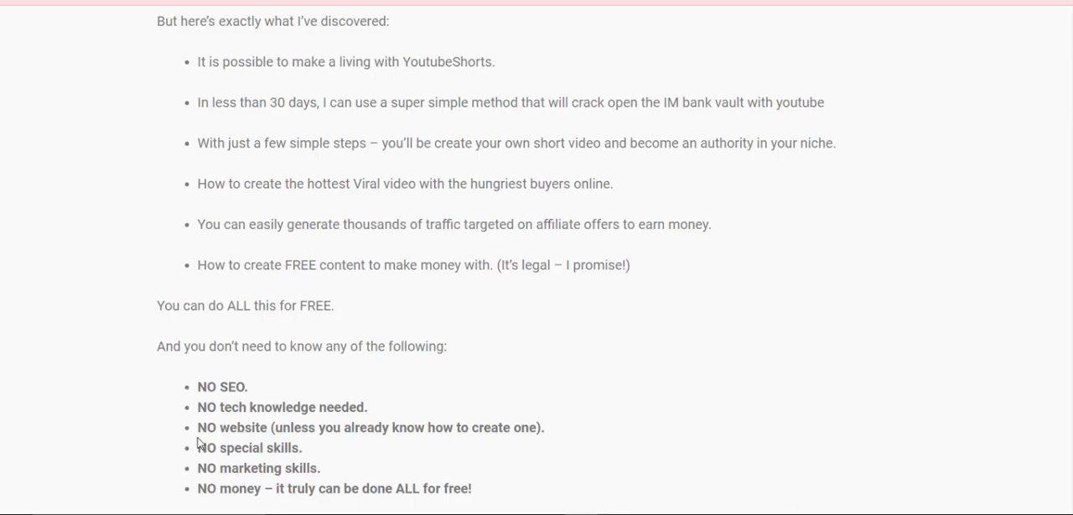
mouse_move(396, 429)
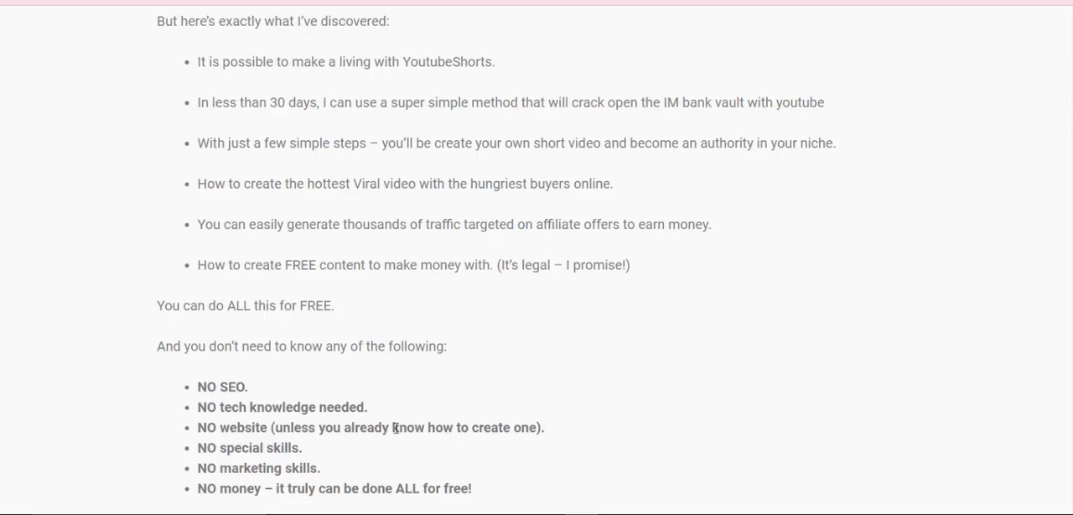
mouse_move(460, 443)
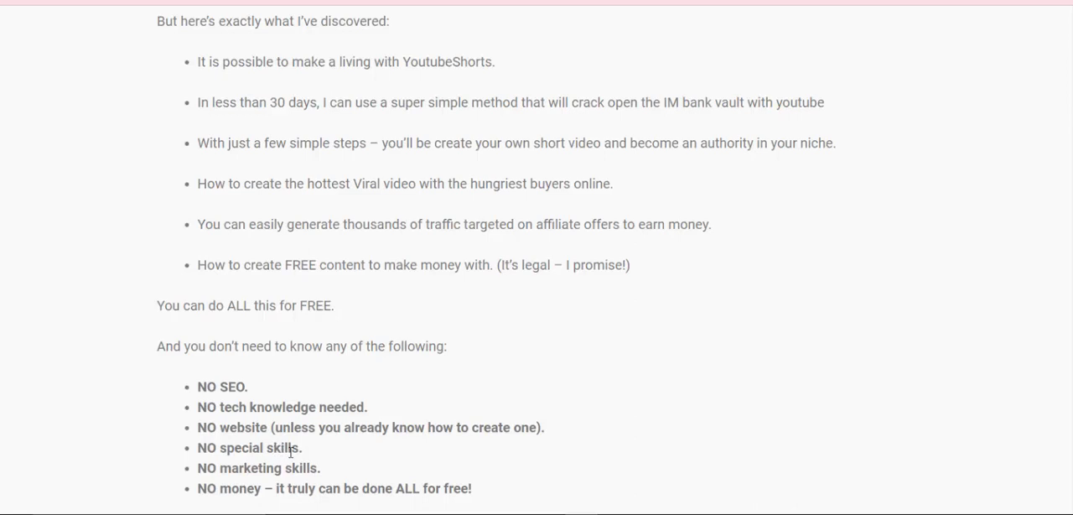
mouse_move(220, 470)
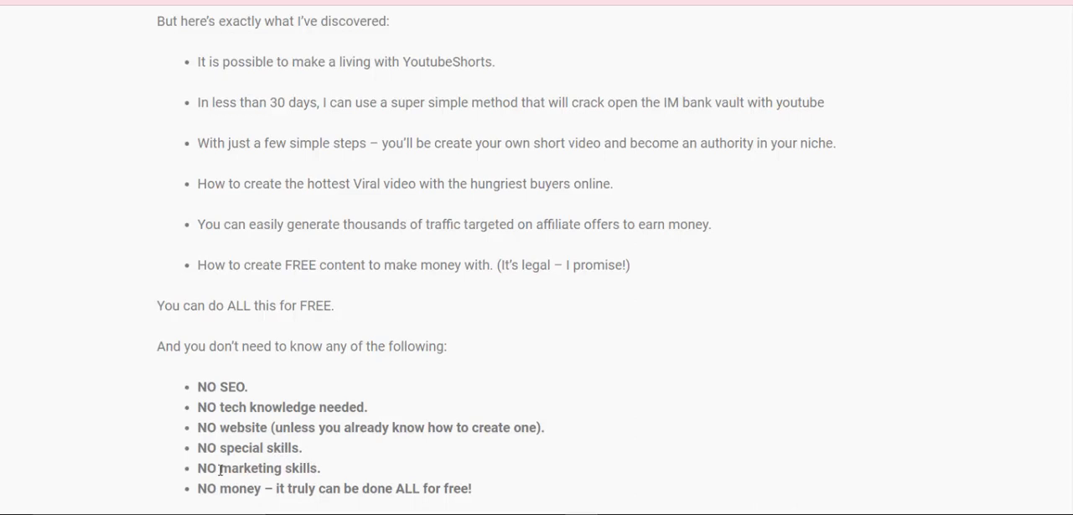
mouse_move(231, 507)
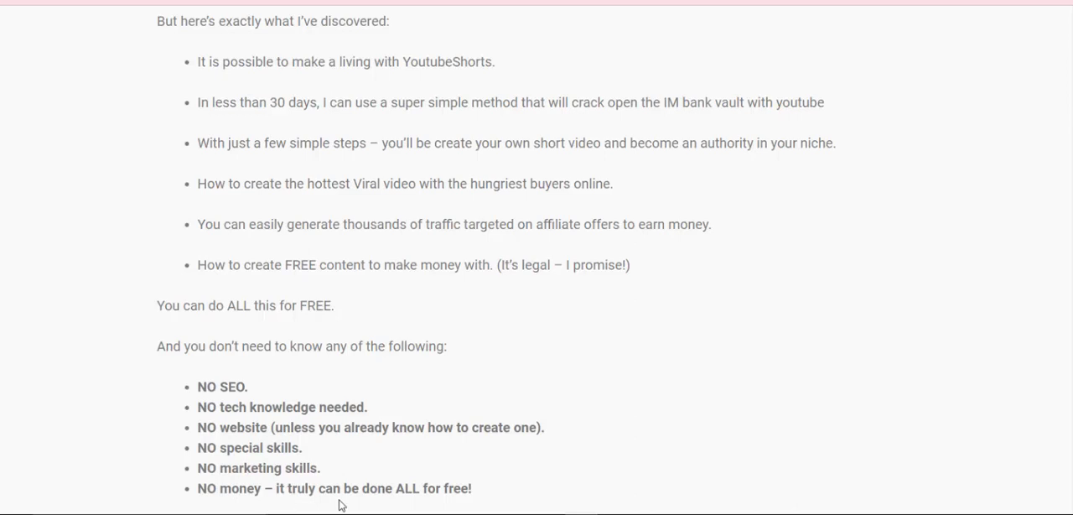
mouse_move(442, 502)
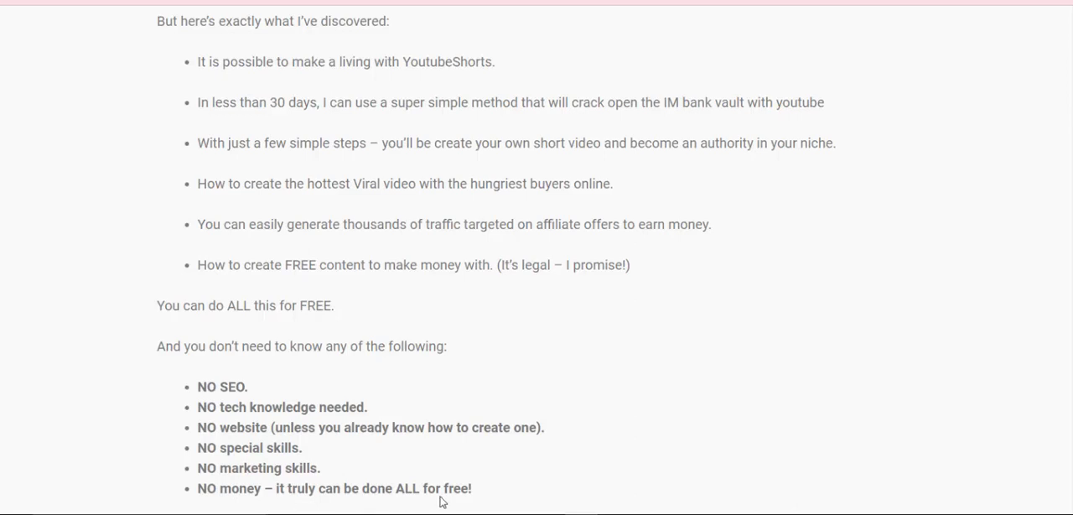
mouse_move(435, 502)
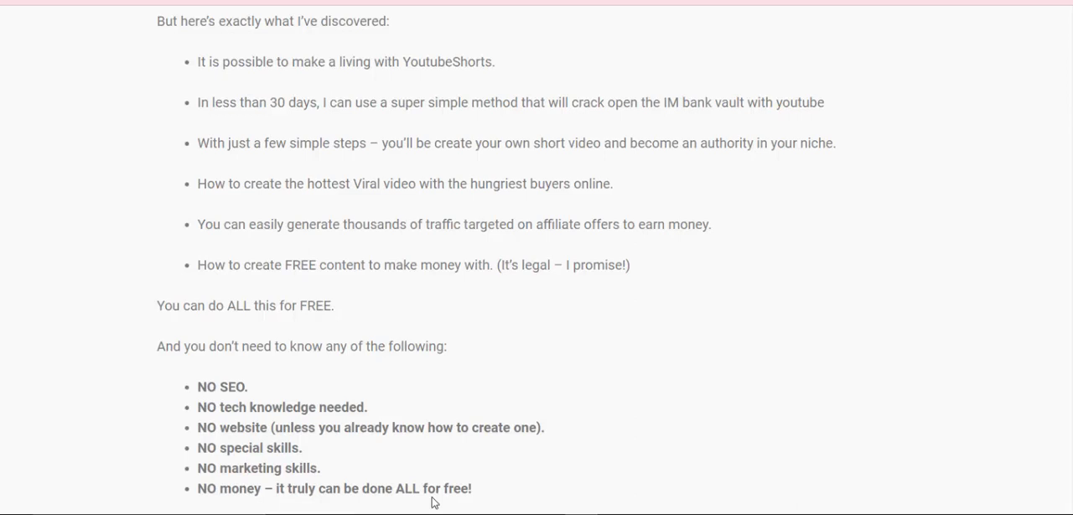